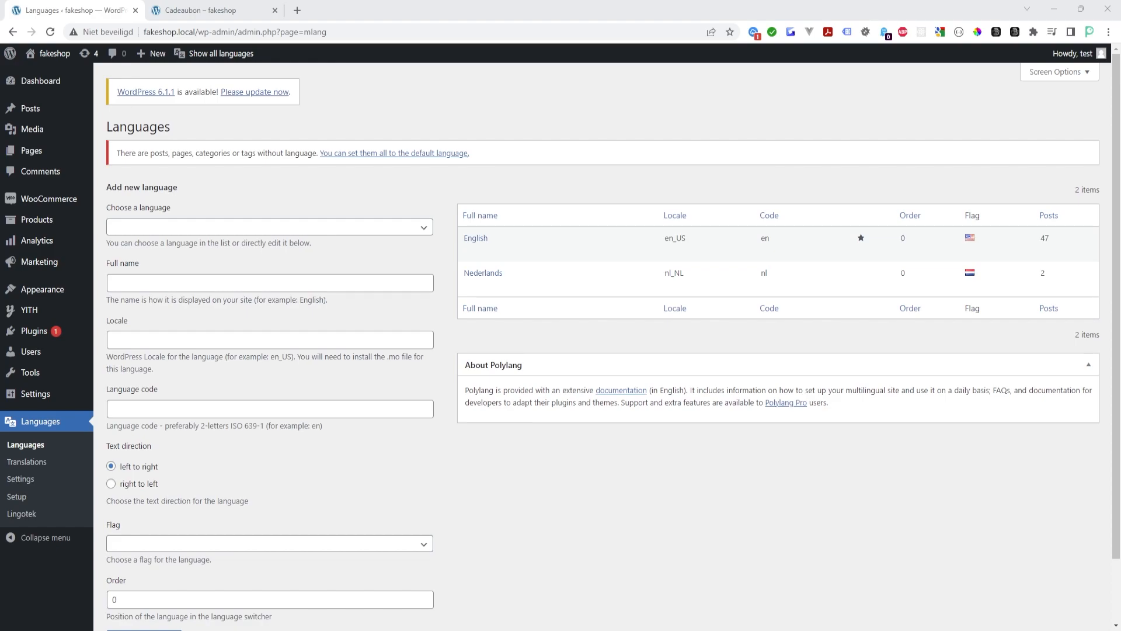
pyautogui.moveTo(590, 442)
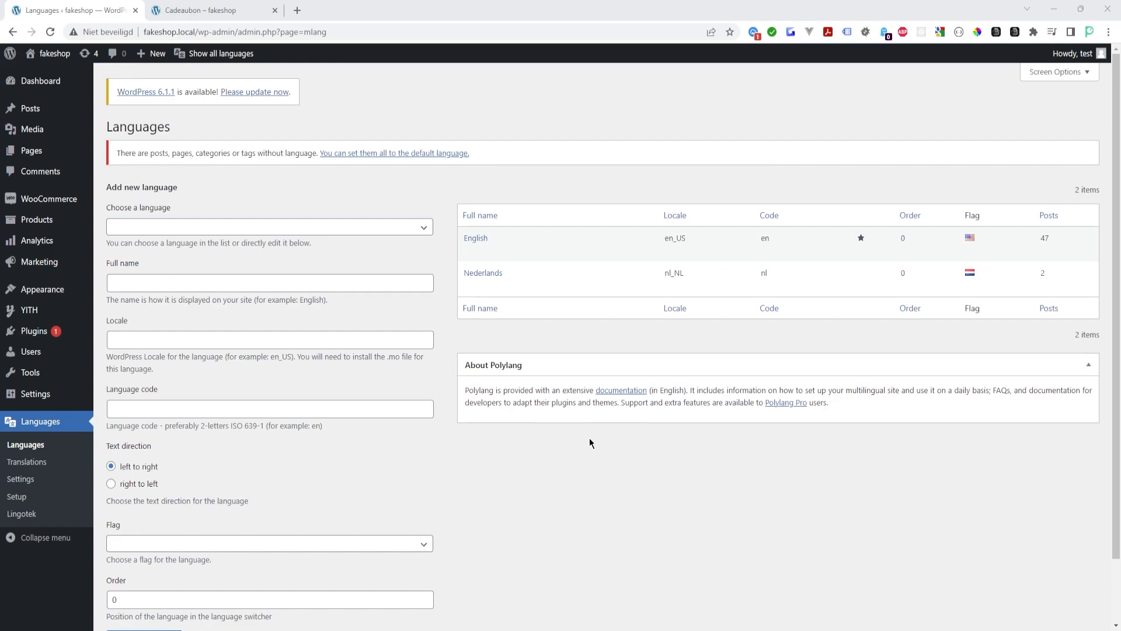
pyautogui.moveTo(583, 452)
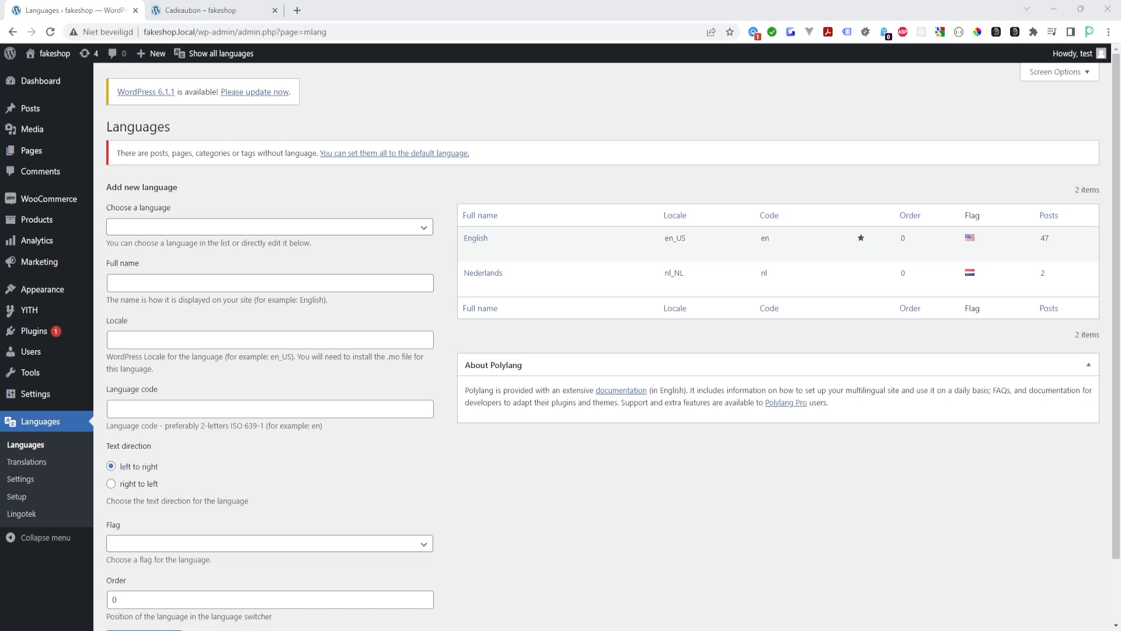
pyautogui.moveTo(508, 459)
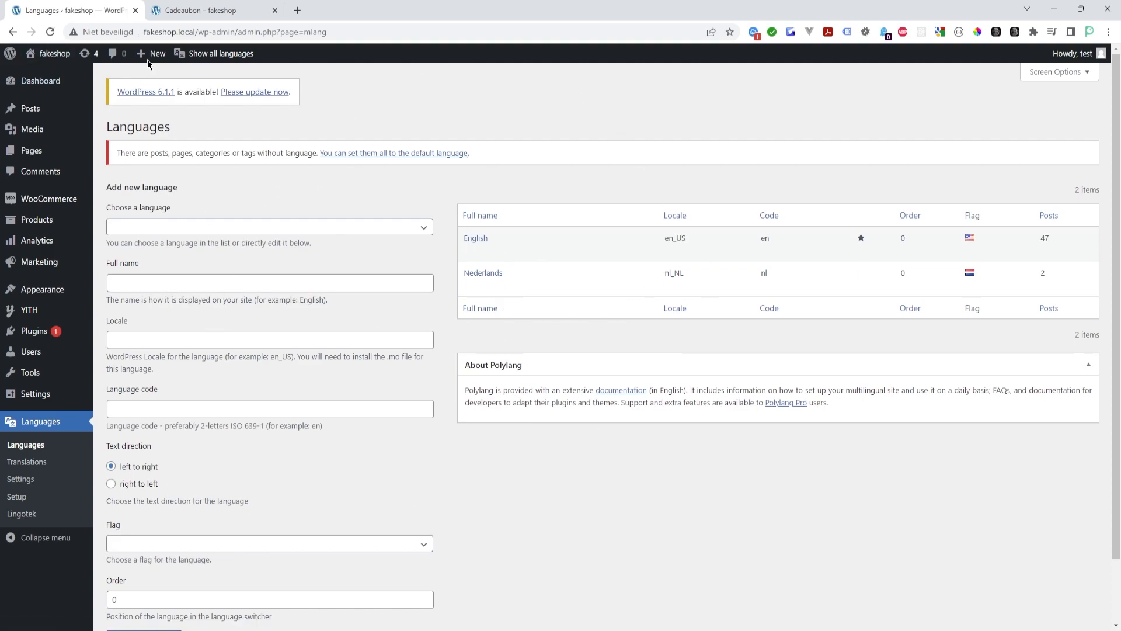
pyautogui.moveTo(652, 442)
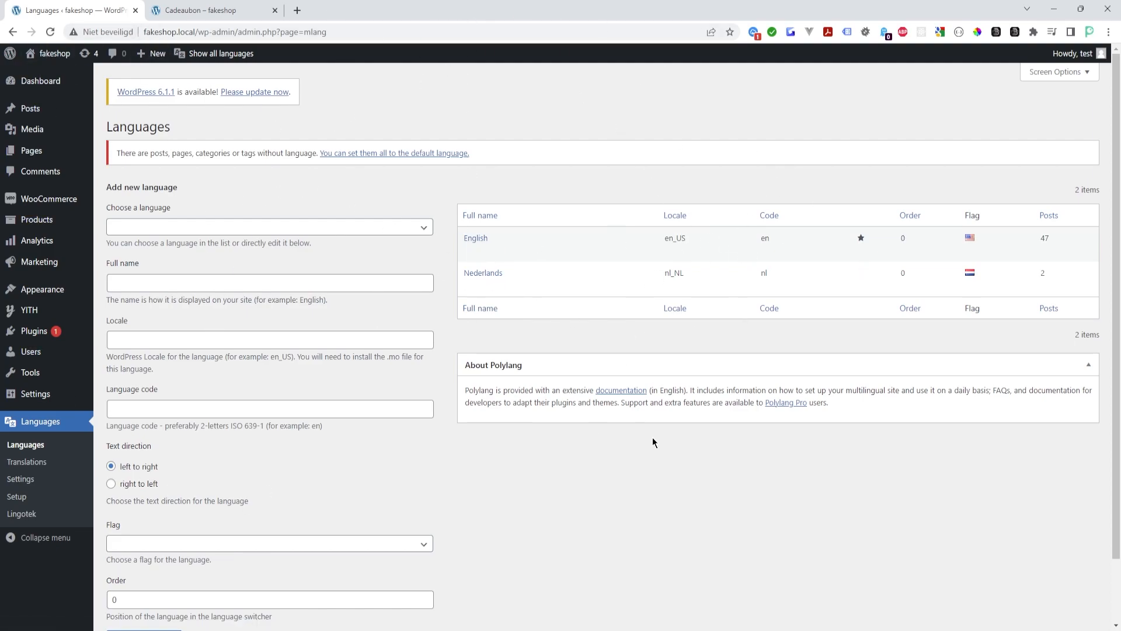
pyautogui.moveTo(694, 525)
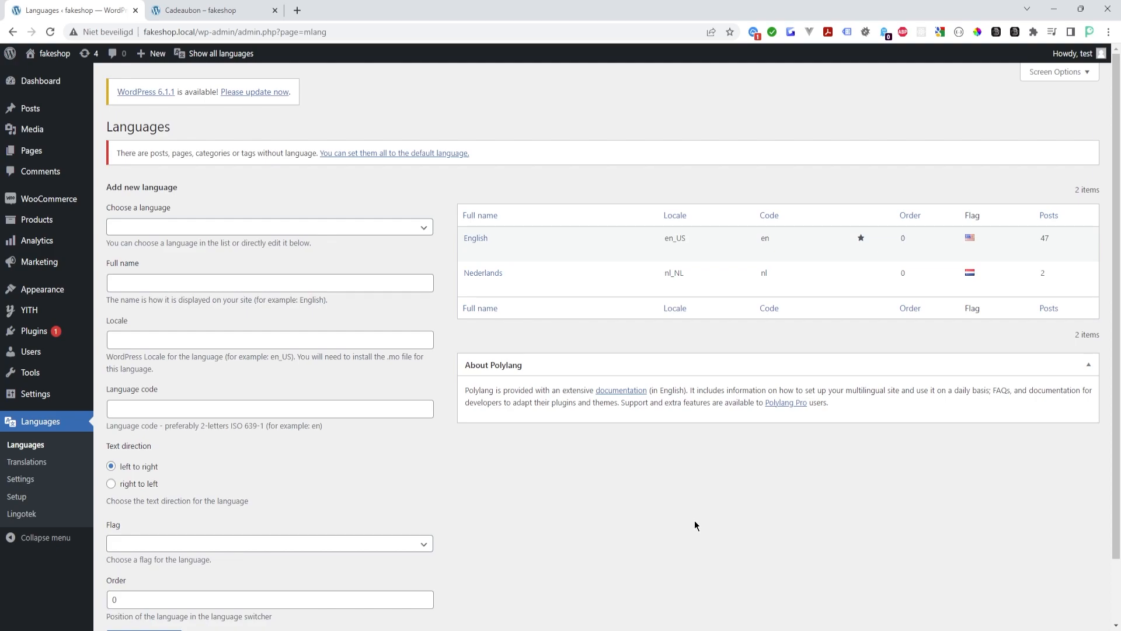
pyautogui.moveTo(436, 243)
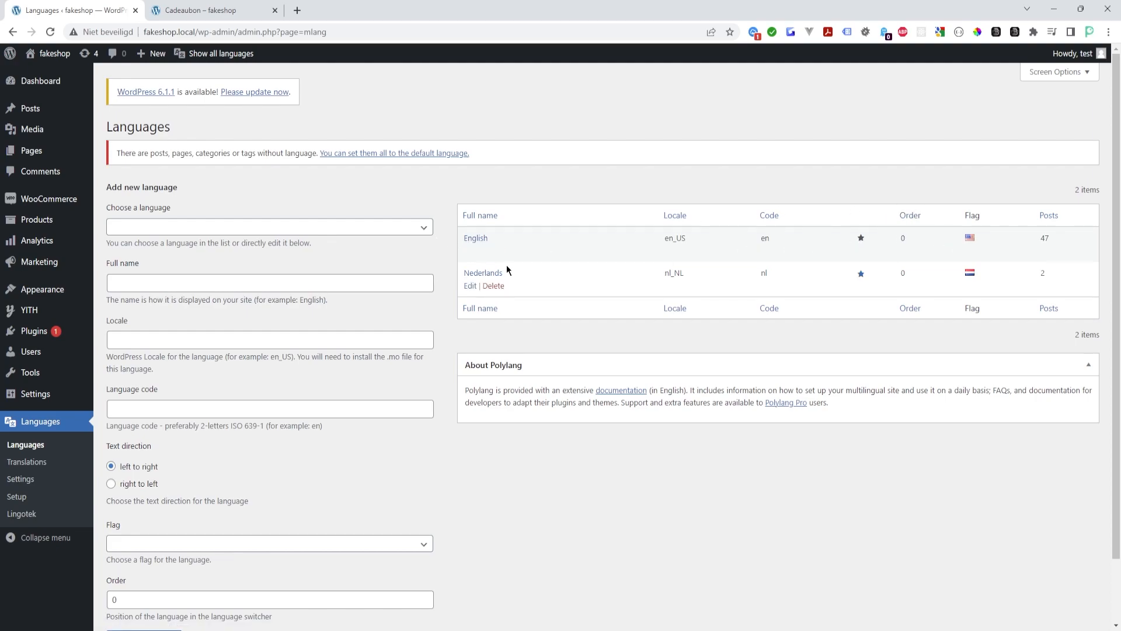
pyautogui.moveTo(1041, 266)
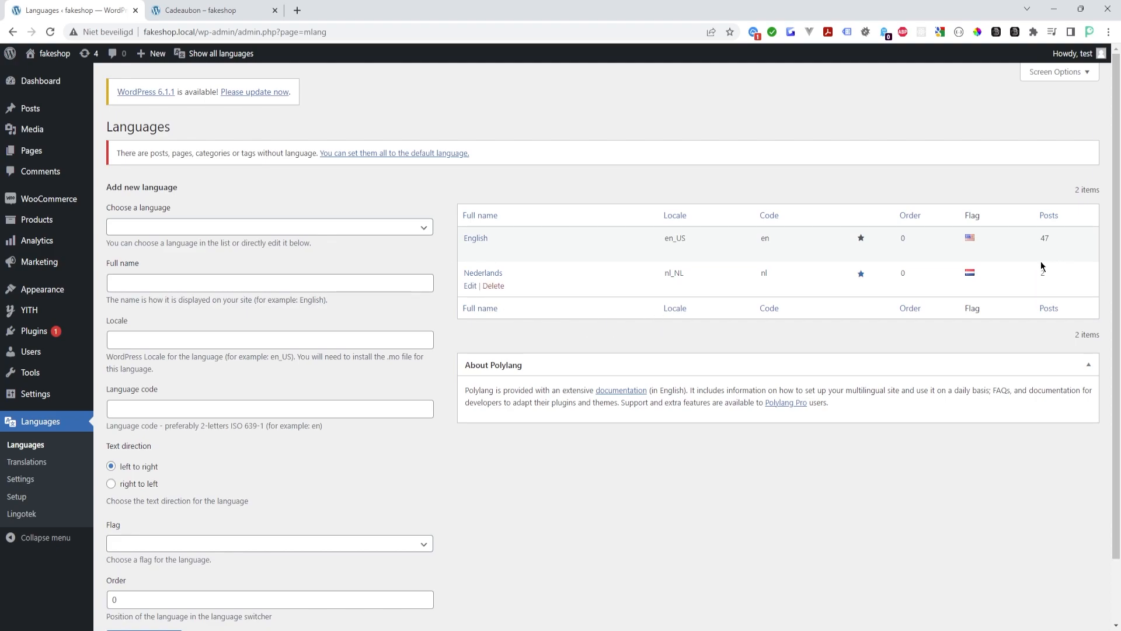
# Check the gift card recipient message field, then open page 2 of Polylang's string translations
pyautogui.click(207, 10)
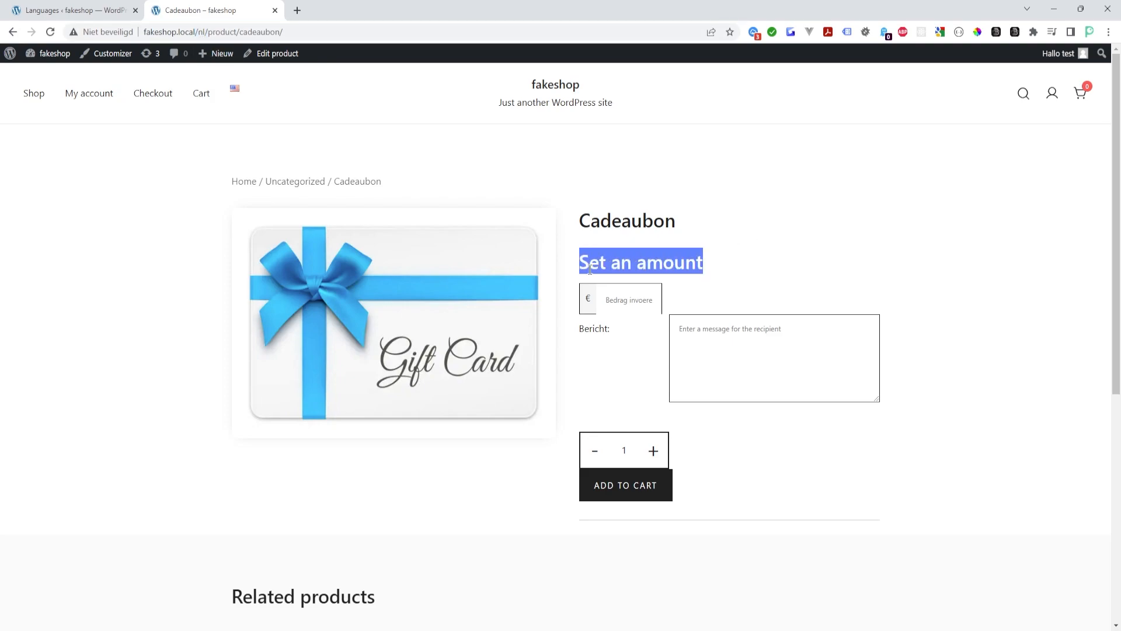
pyautogui.click(628, 299)
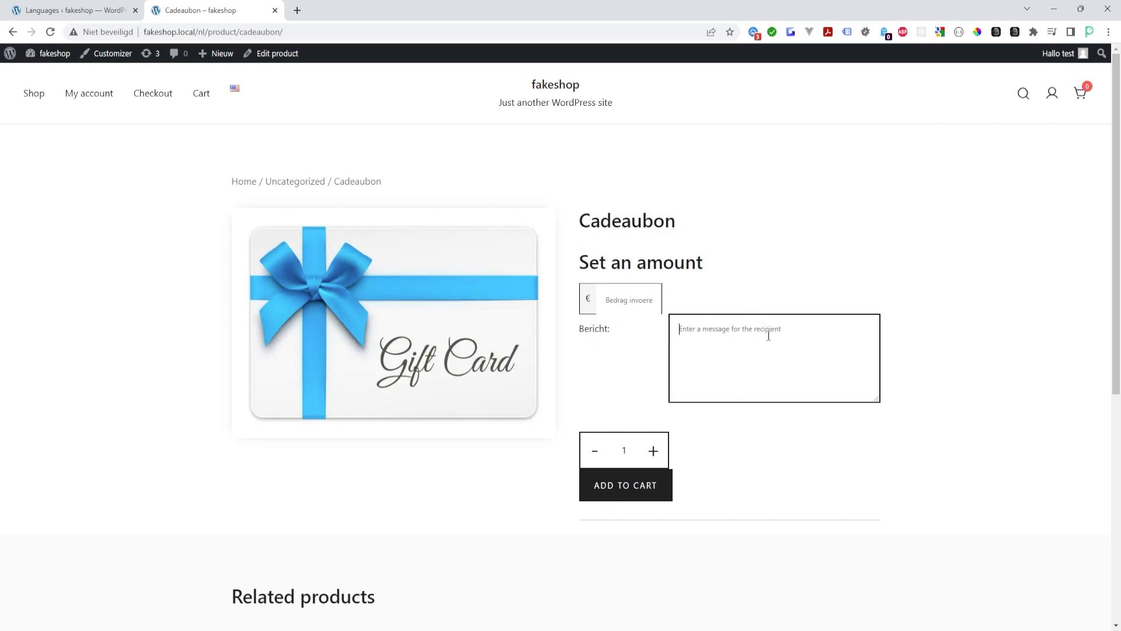
pyautogui.moveTo(542, 518)
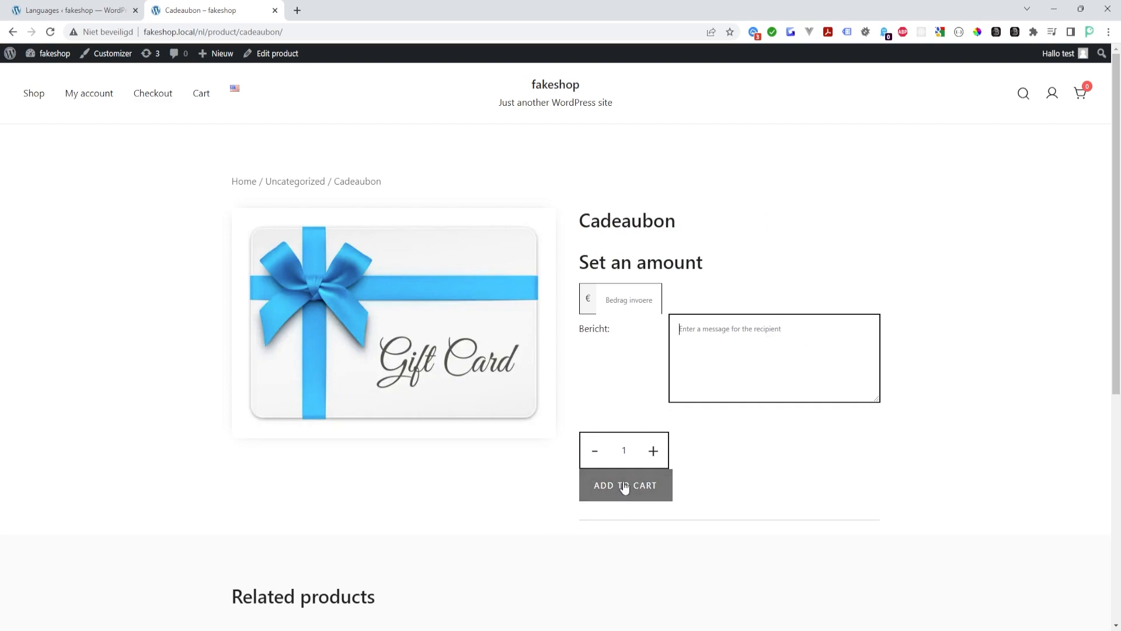
pyautogui.click(68, 9)
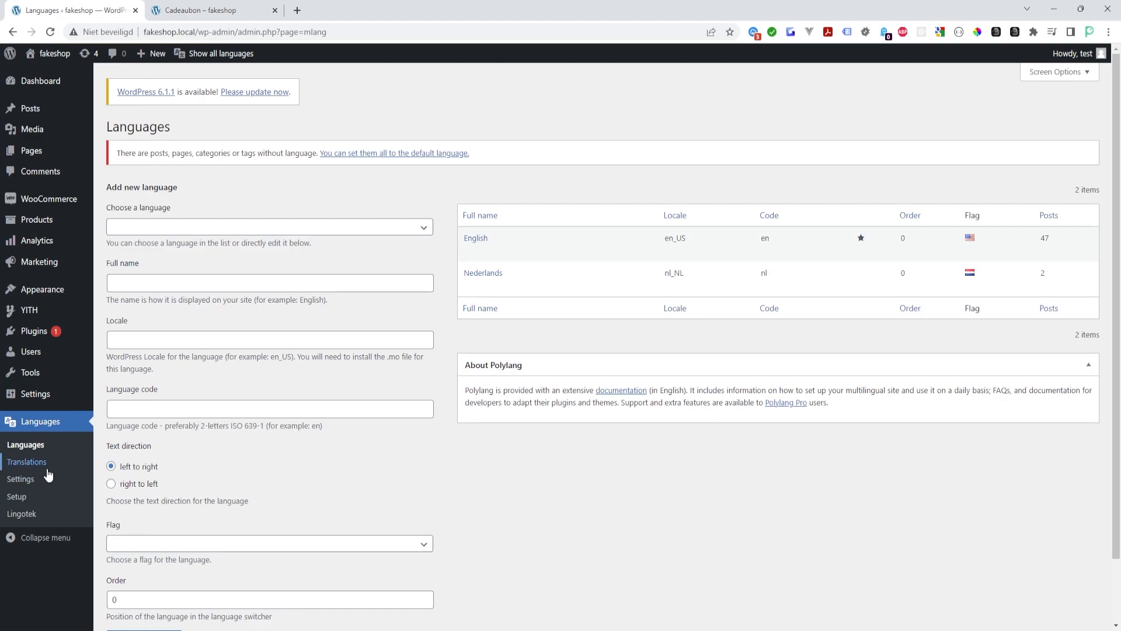
pyautogui.click(26, 461)
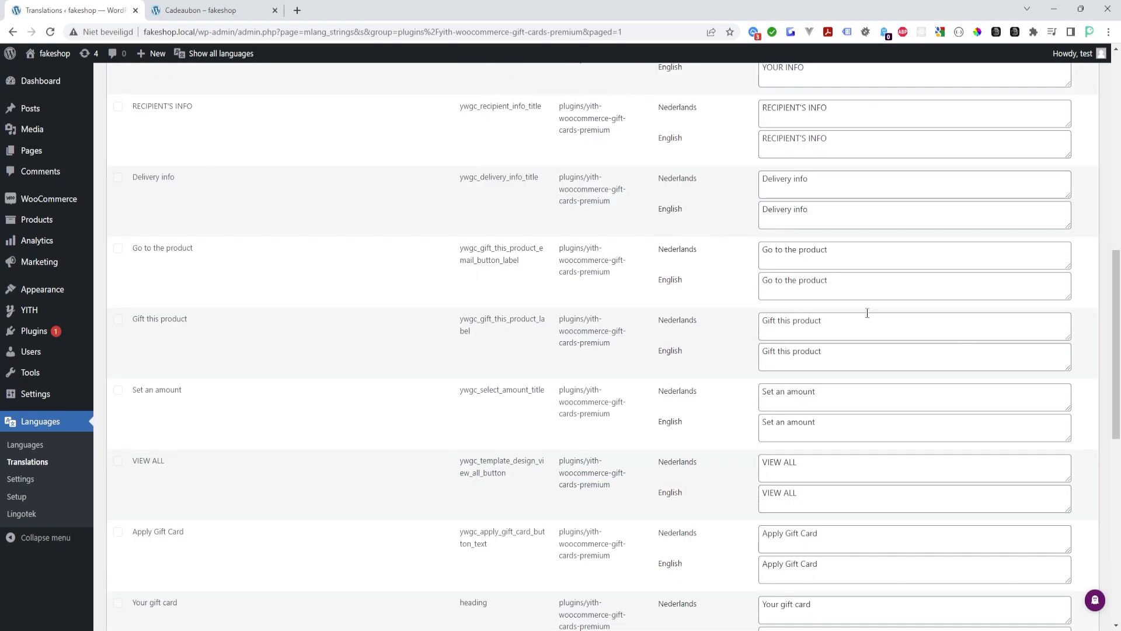
pyautogui.scroll(-3)
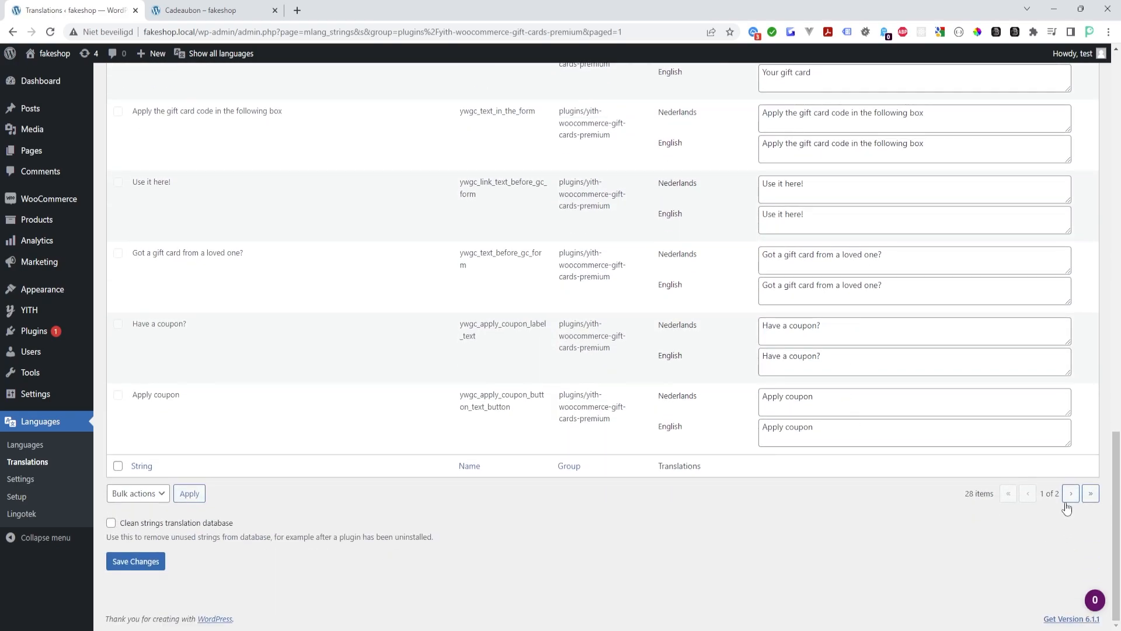
pyautogui.click(1071, 493)
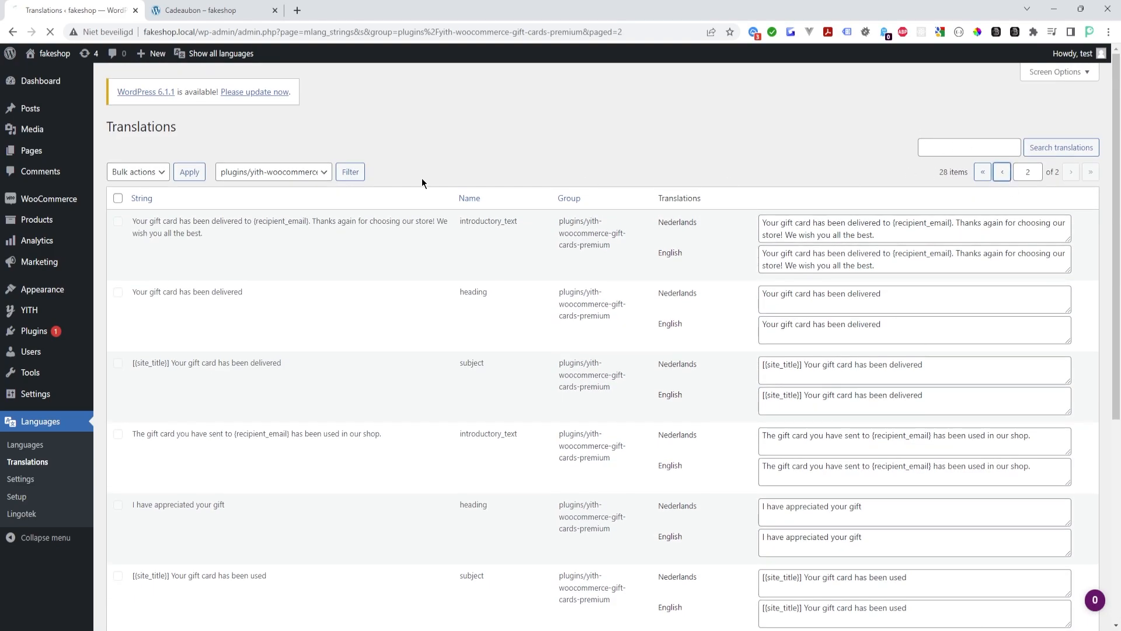
pyautogui.click(208, 10)
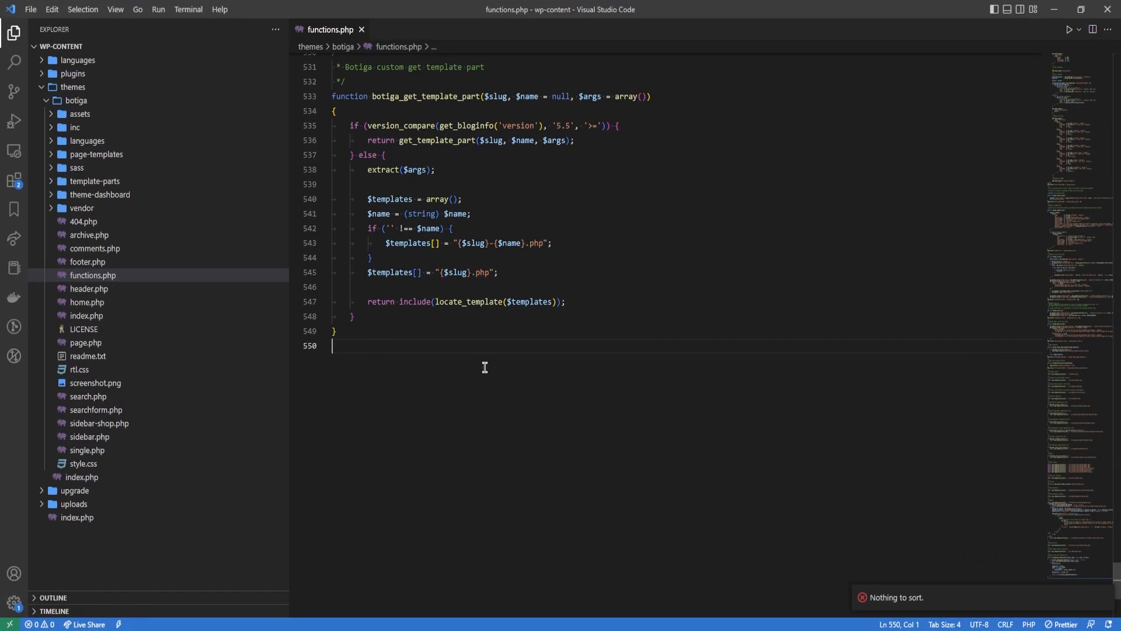
pyautogui.moveTo(399, 311)
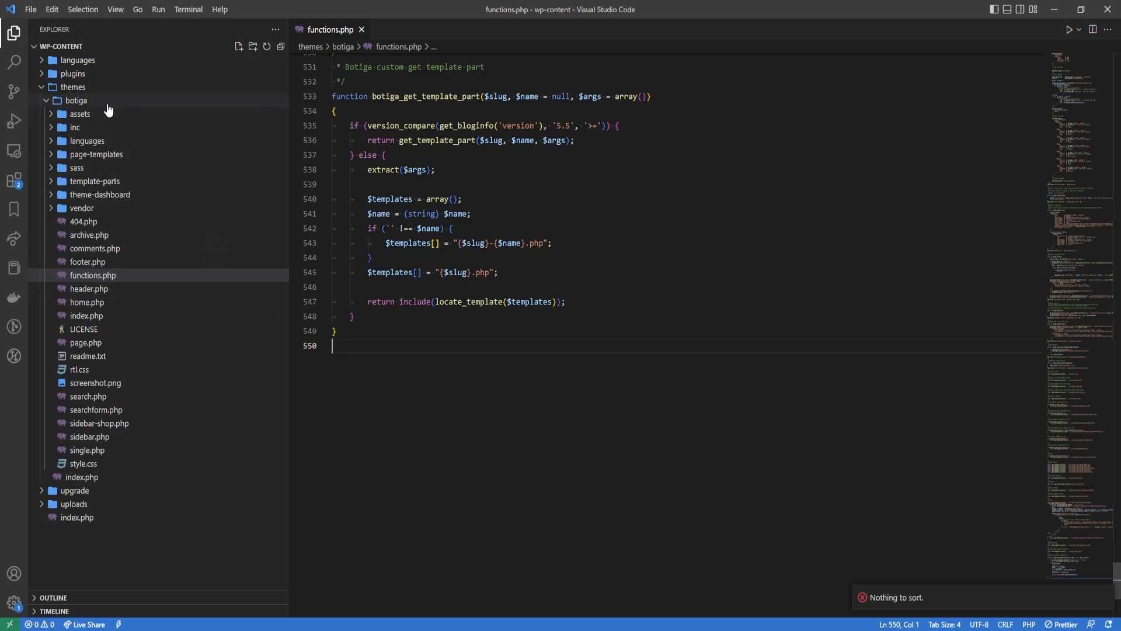
# Collapse and re-expand the botiga theme folder in the Explorer to show its files
pyautogui.click(76, 100)
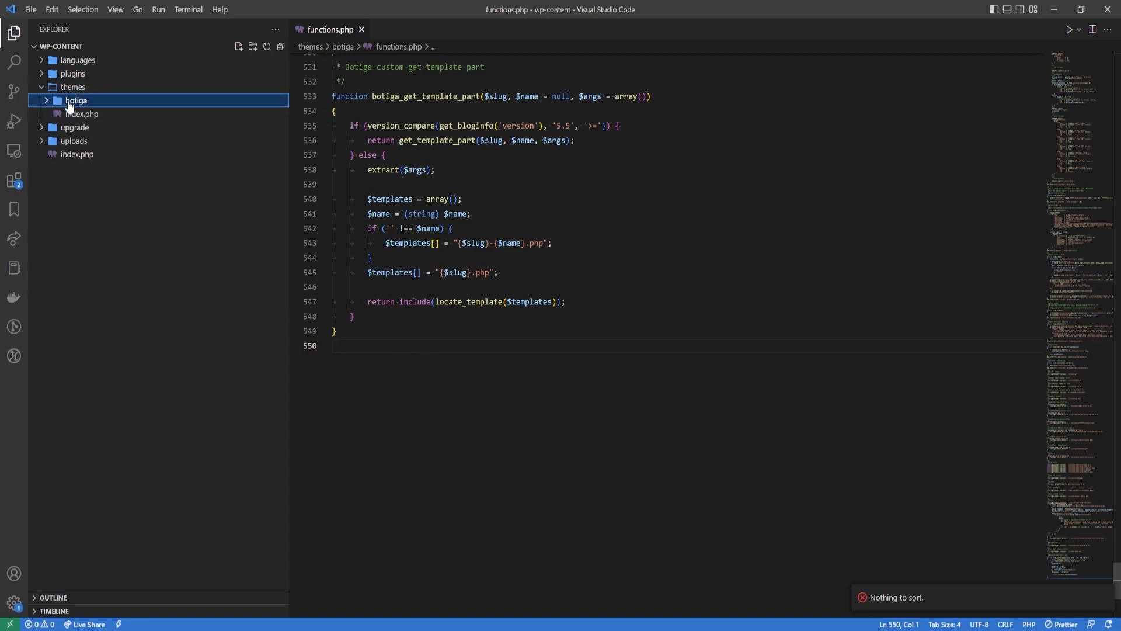
pyautogui.click(76, 99)
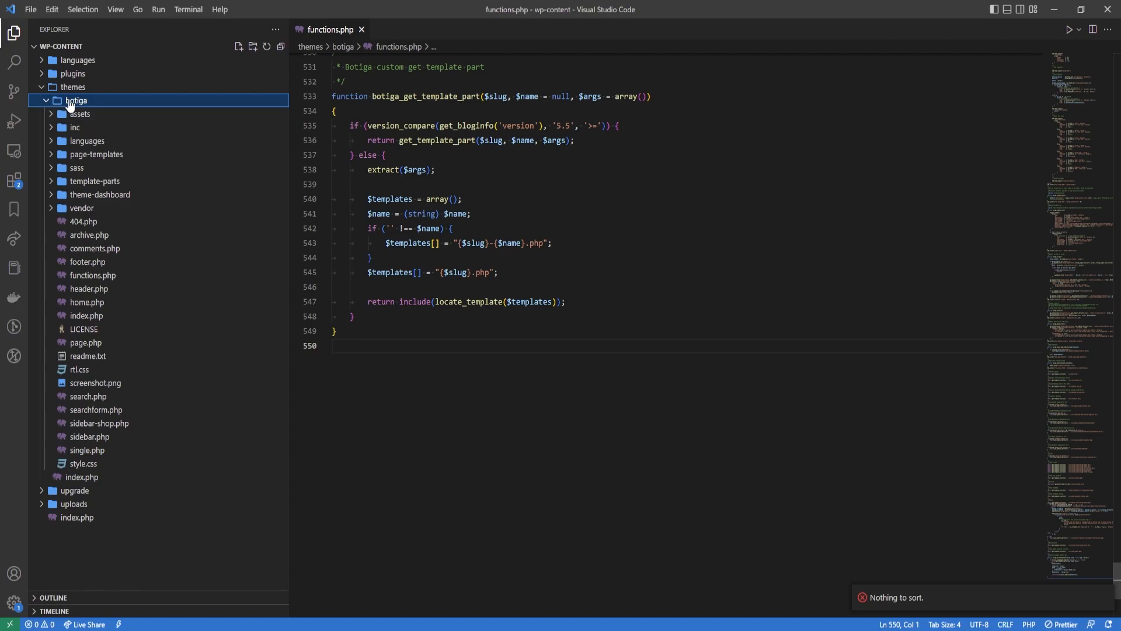
pyautogui.click(76, 100)
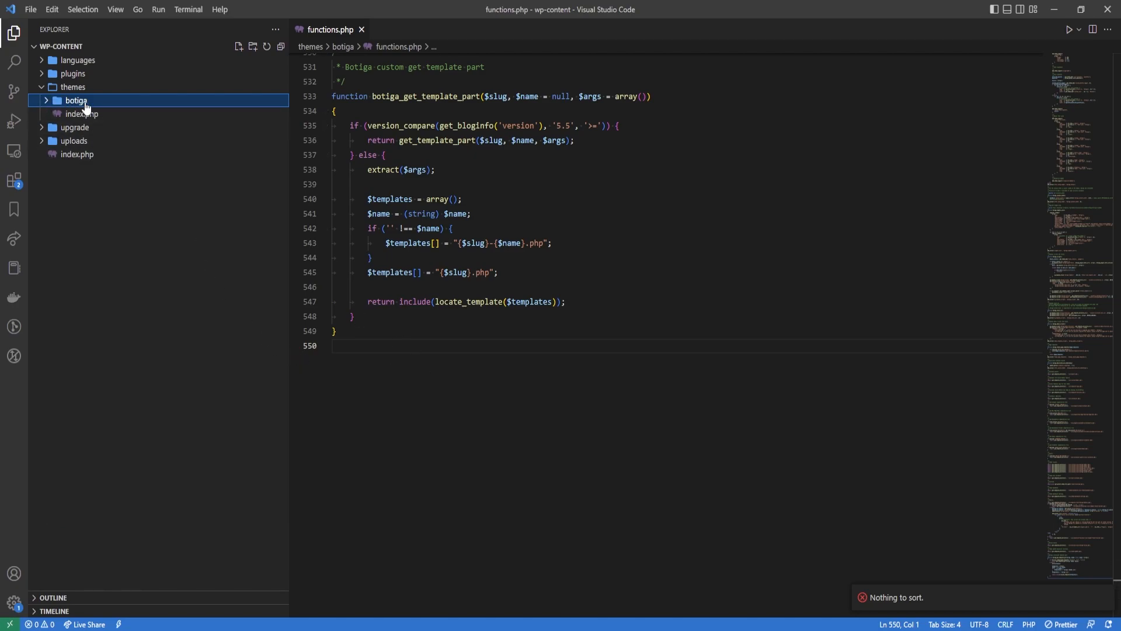
pyautogui.click(76, 99)
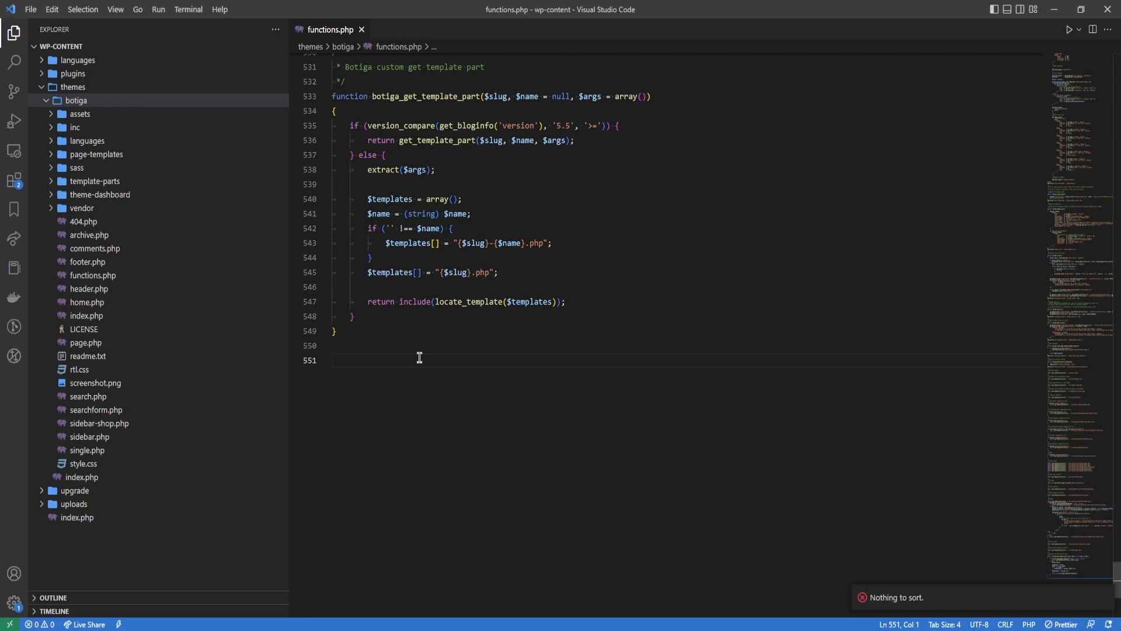
# Type the empty polylang_translate_incompatible_strings($translated, $untranslated, $domain) function and start add_filter below it
pyautogui.write('function polylang_')
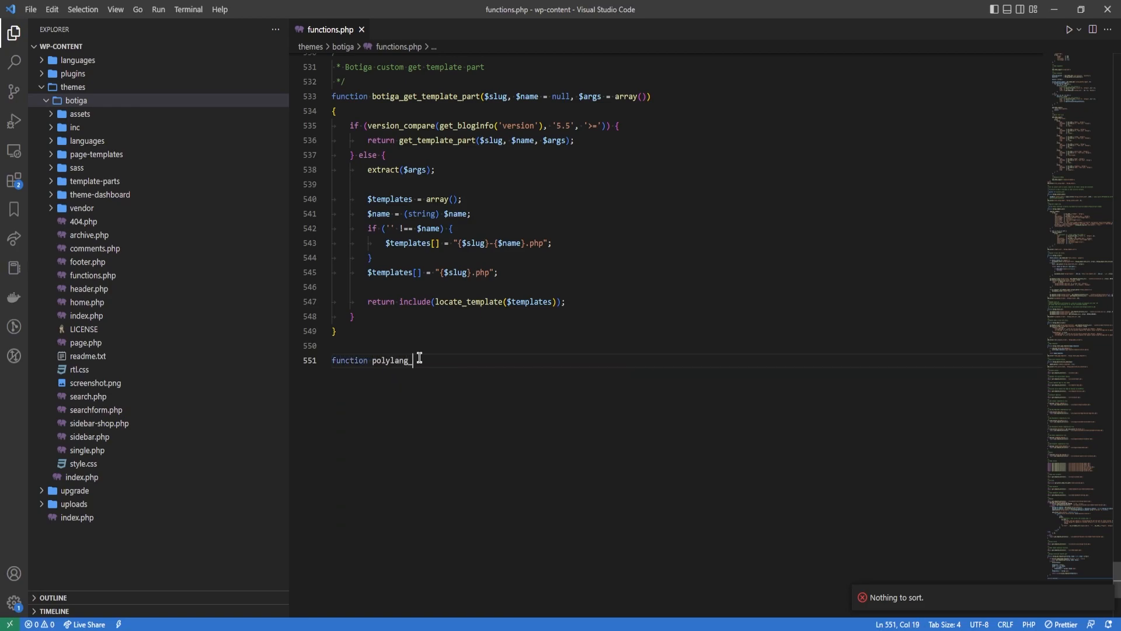
pyautogui.write('translate_incompatible')
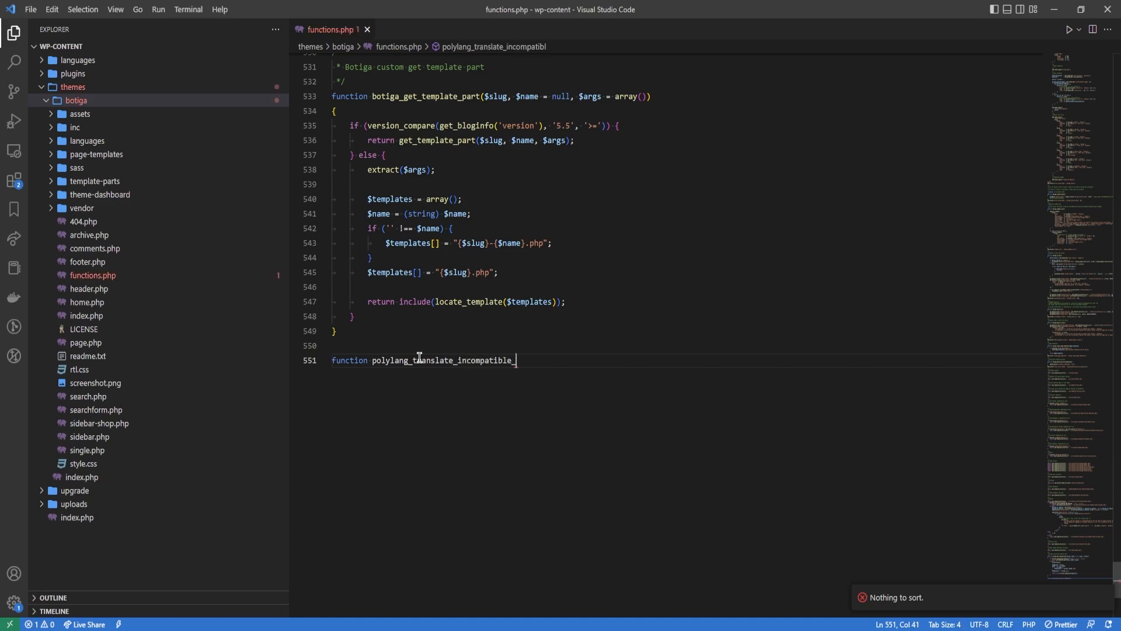
pyautogui.write('_strings($')
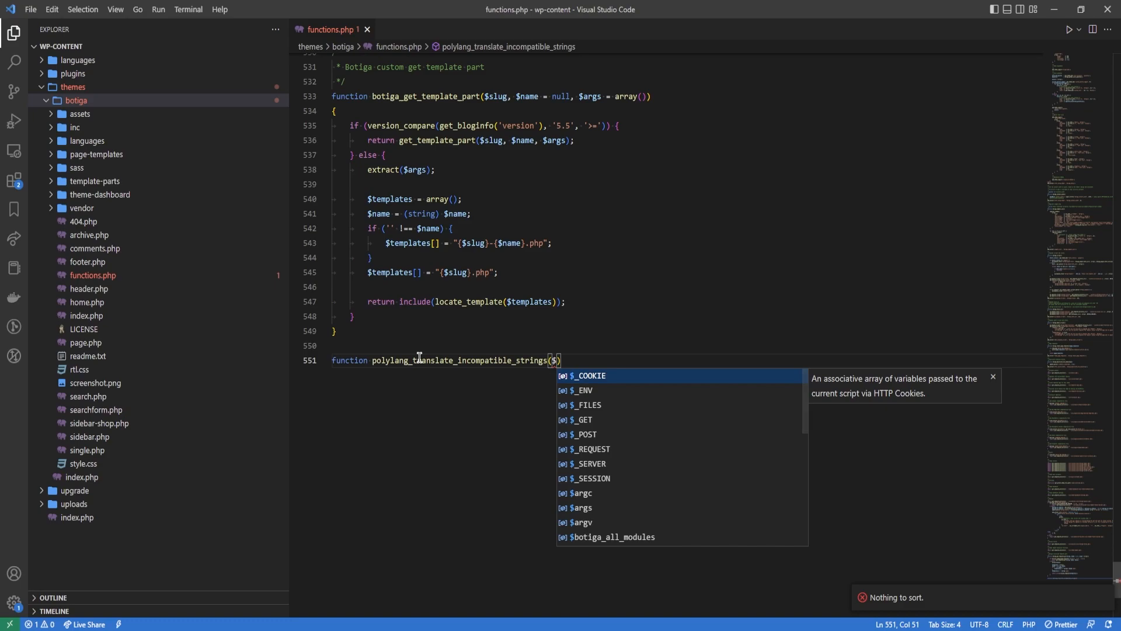
pyautogui.write('translated,')
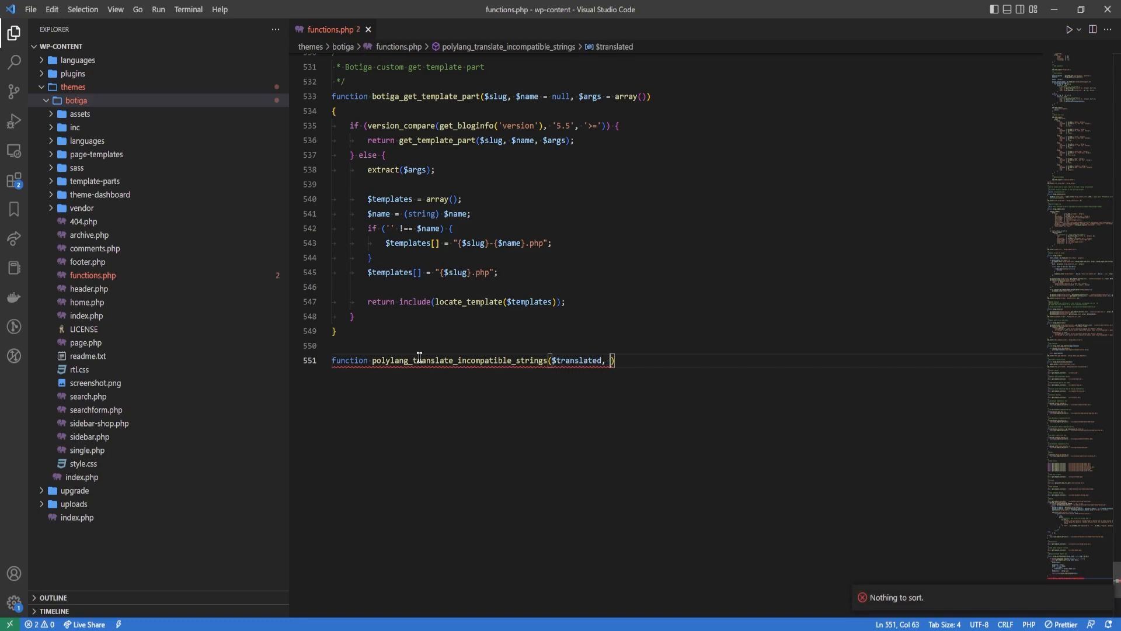
pyautogui.write('$untransl')
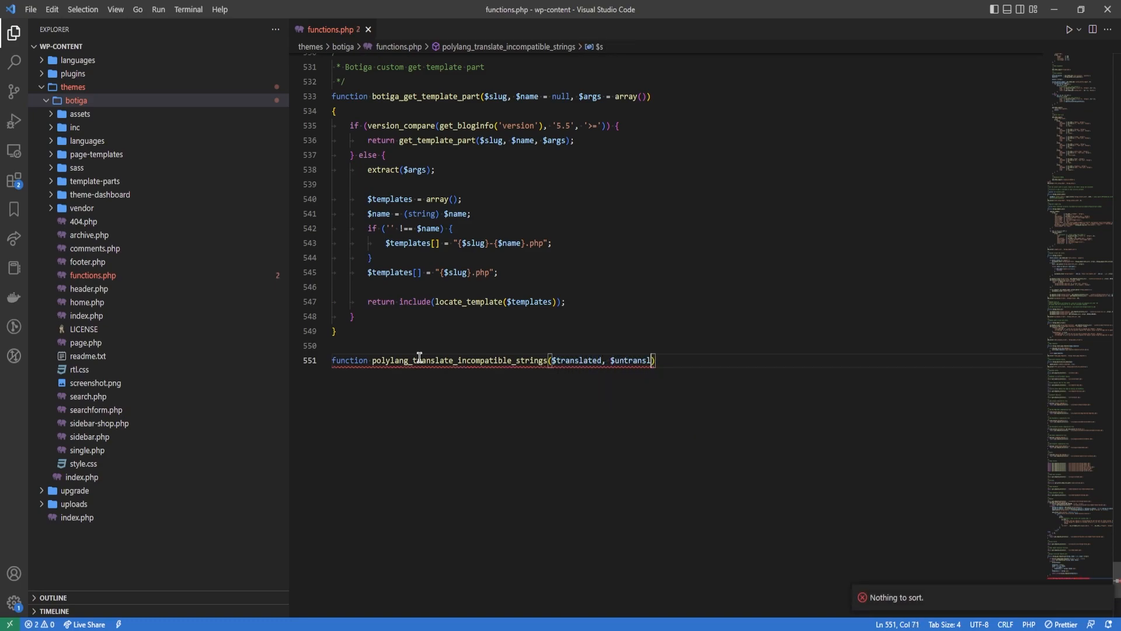
pyautogui.write(', $')
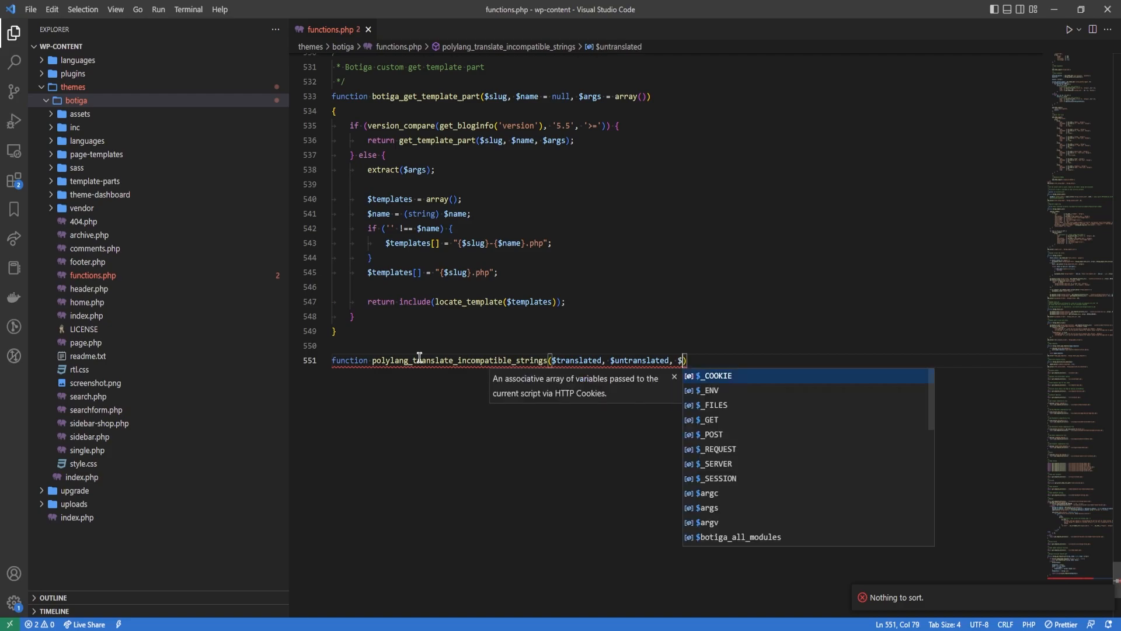
pyautogui.write('domain) {')
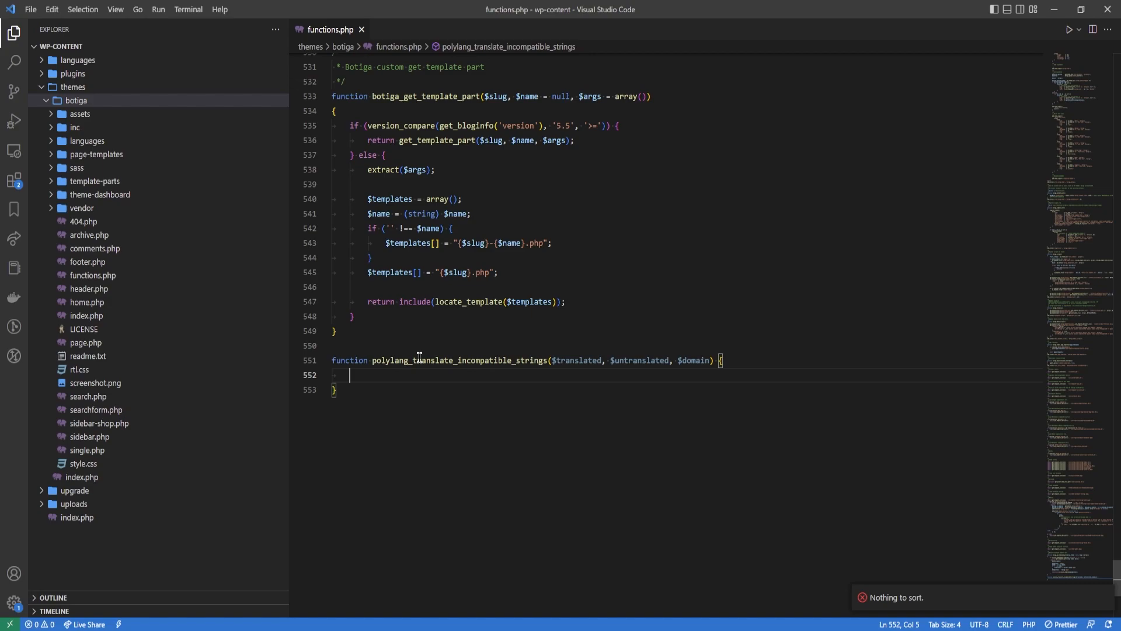
pyautogui.write('i')
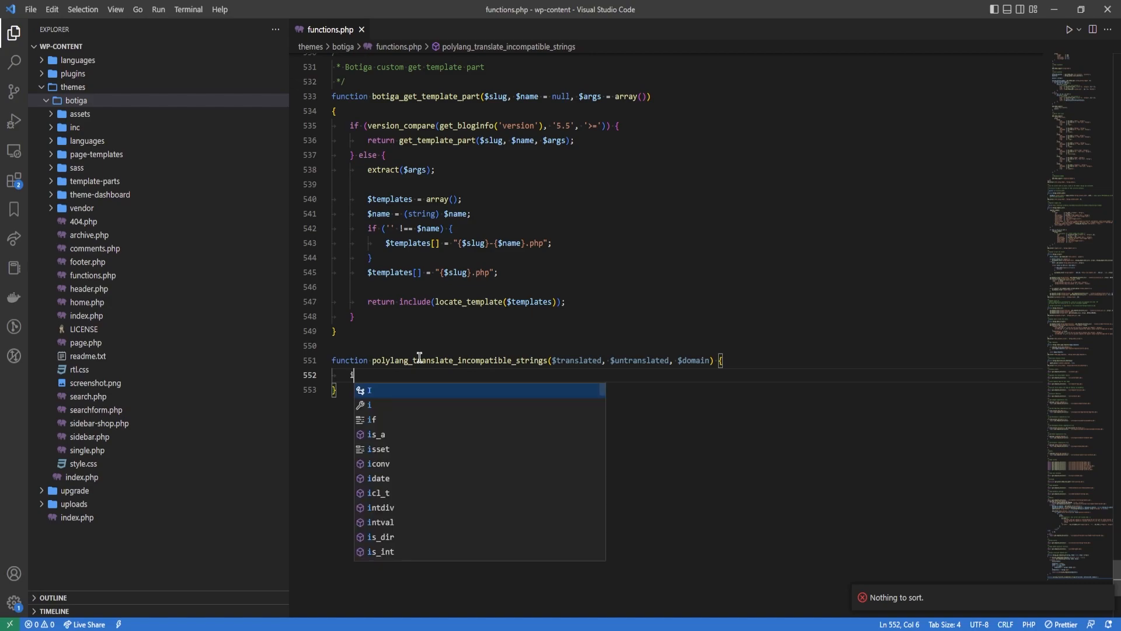
pyautogui.press('Backspace')
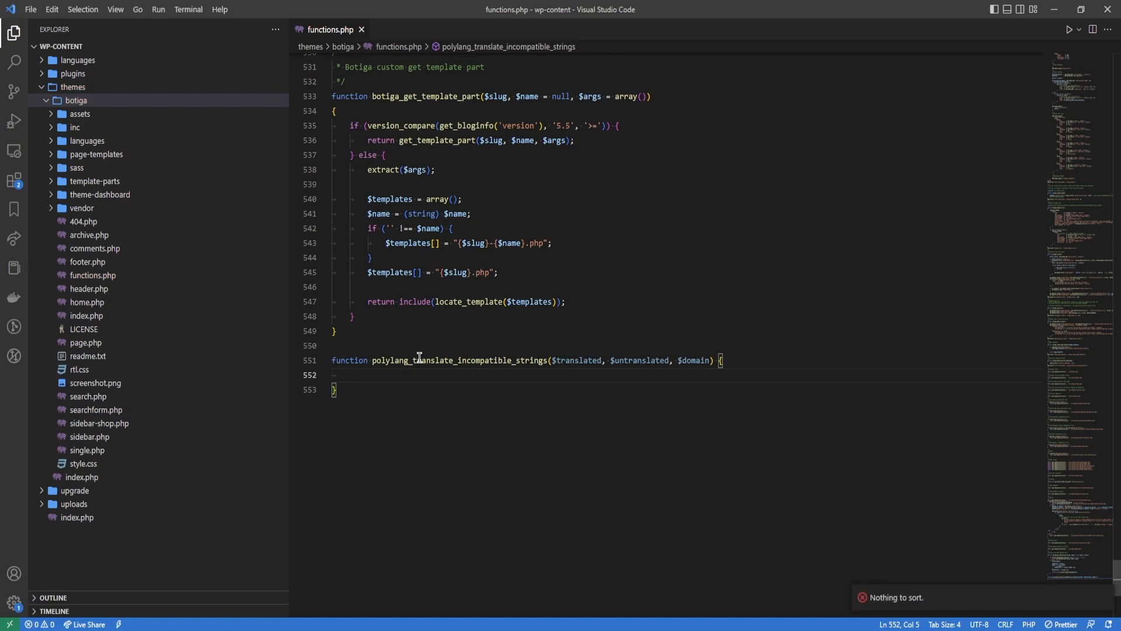
pyautogui.write("add_filter('")
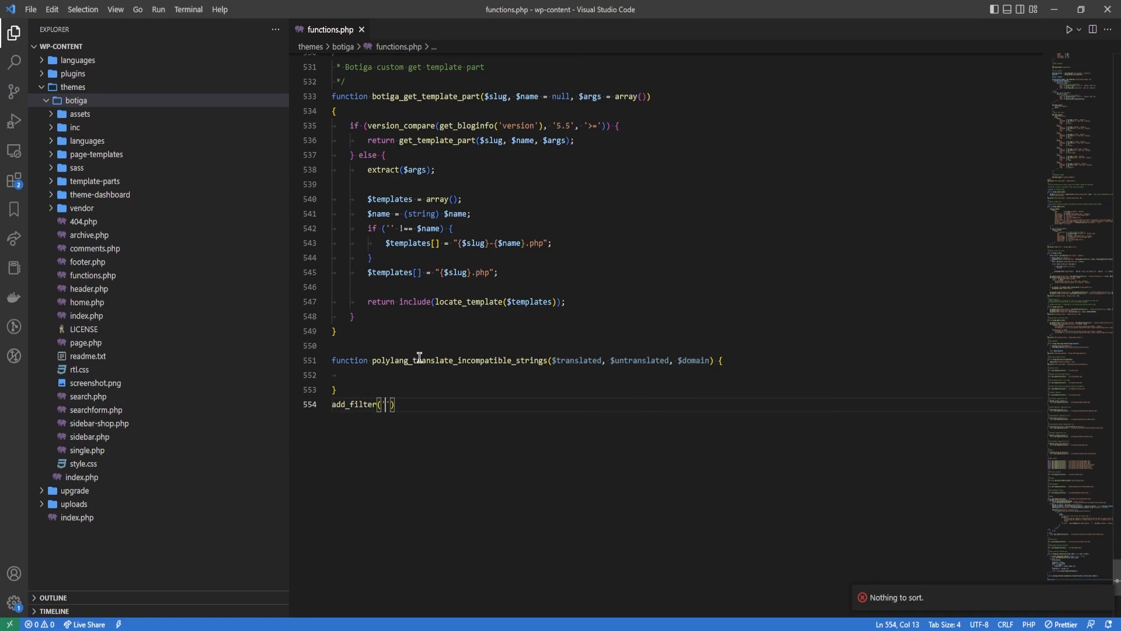
# Hook polylang_translate_incompatible_strings to 'gettext' in add_filter, after a fruitless l10n.php search
pyautogui.write("gettext',")
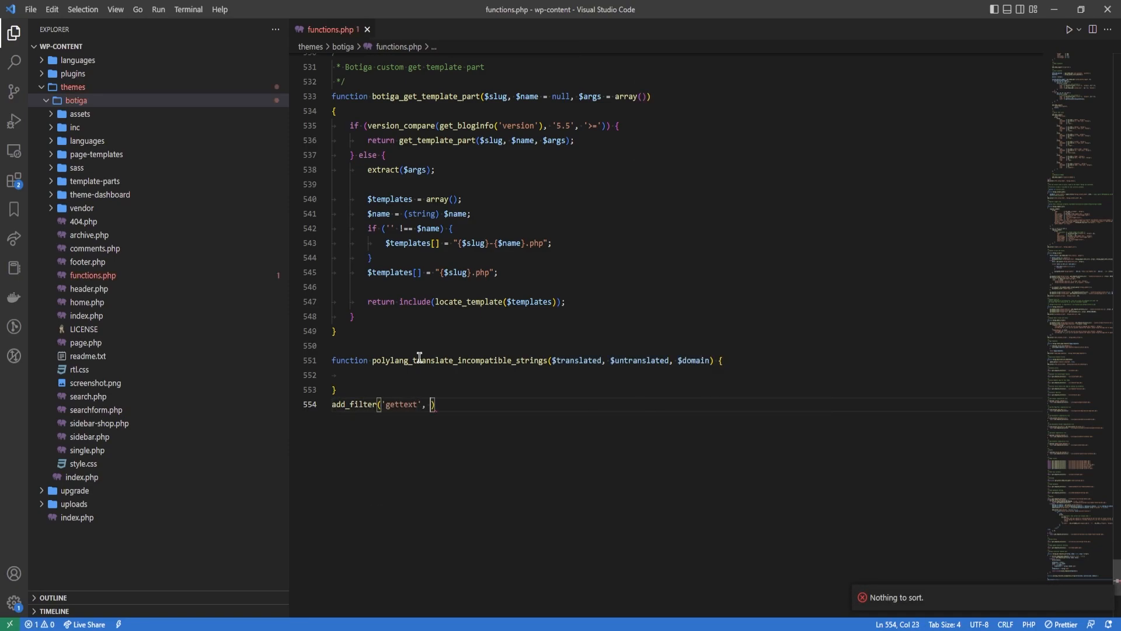
pyautogui.write("'polylang_translate_incompatible_strings'")
pyautogui.click(687, 375)
pyautogui.write("__('")
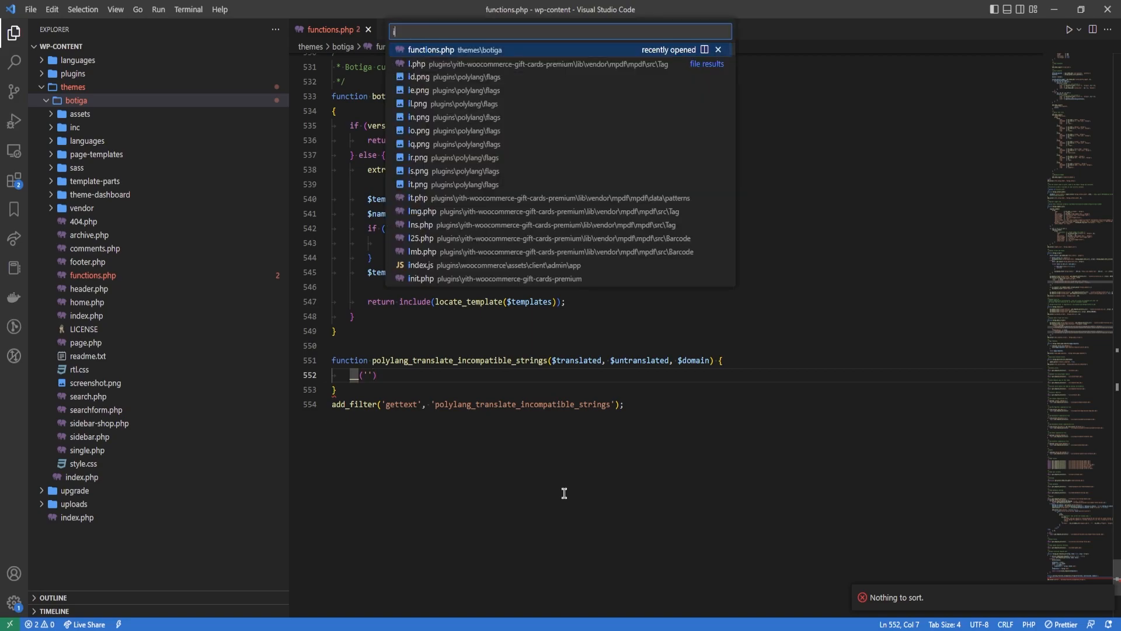
pyautogui.write('10n.php')
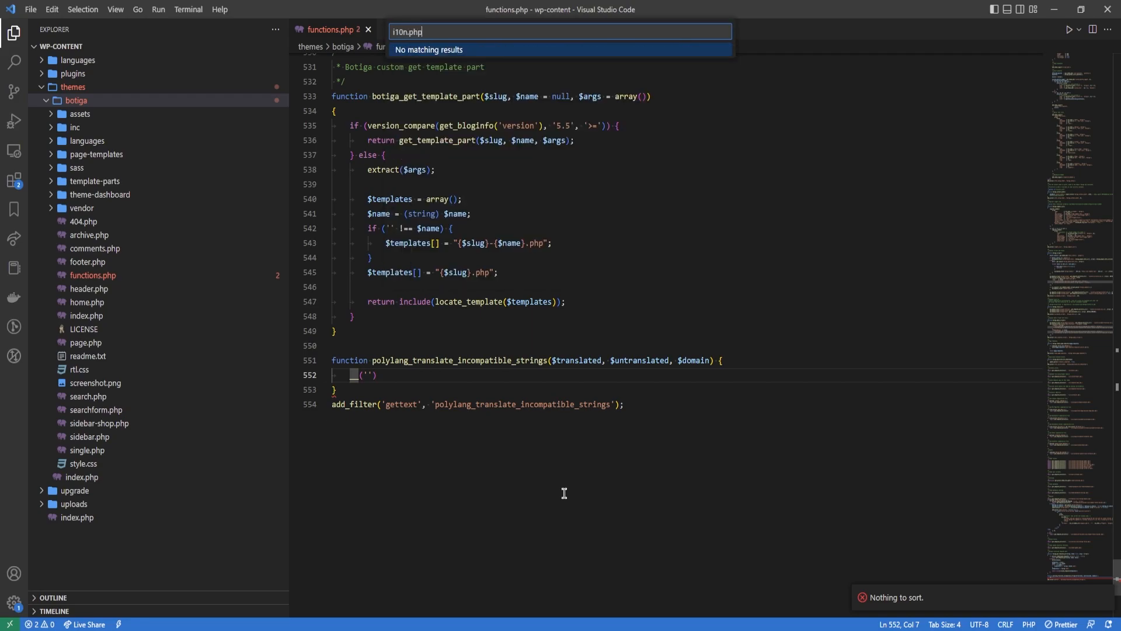
pyautogui.press('ctrl+a')
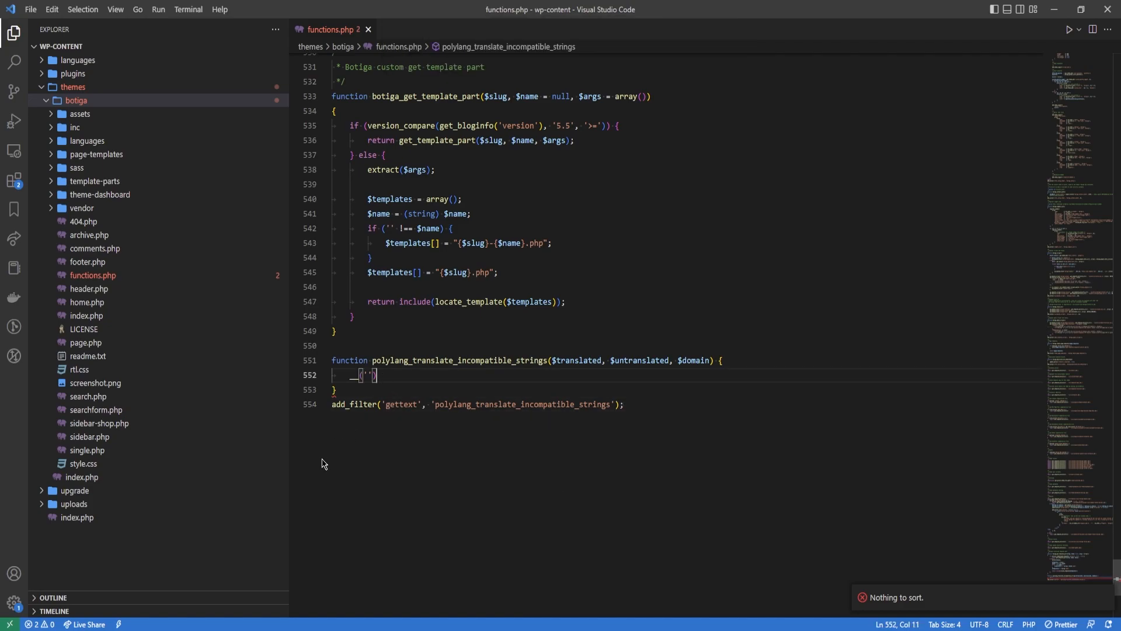
pyautogui.doubleClick(402, 404)
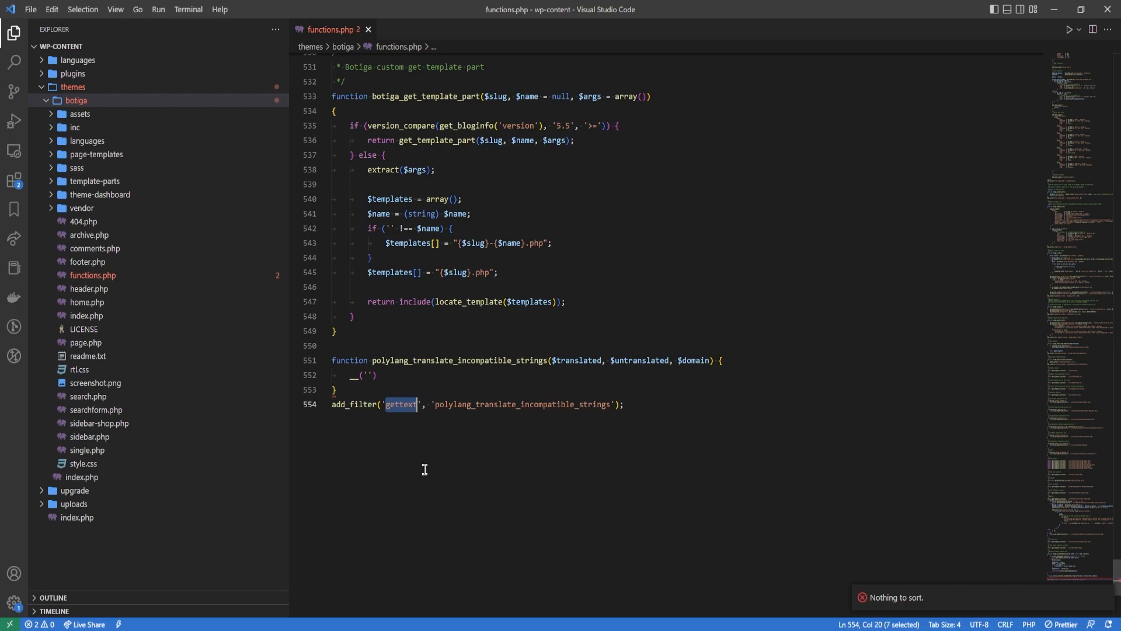
pyautogui.click(367, 375)
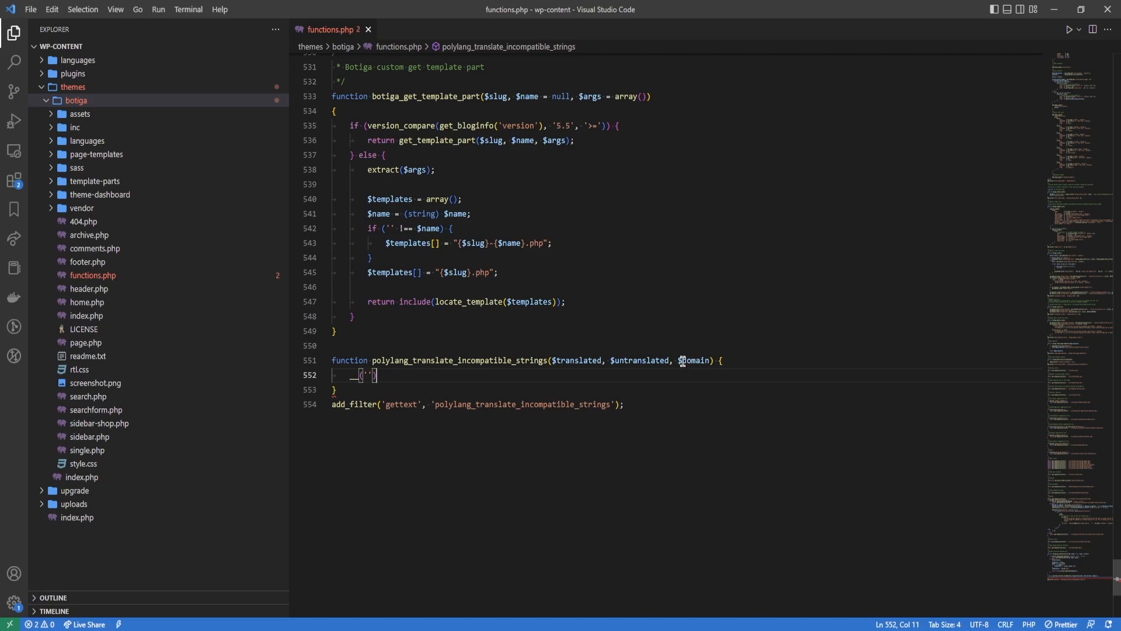
# Return pll__($translated) for yith-woocommerce-gift-cars or woocommerce domains, otherwise $translated
pyautogui.doubleClick(692, 360)
pyautogui.write('if($domain')
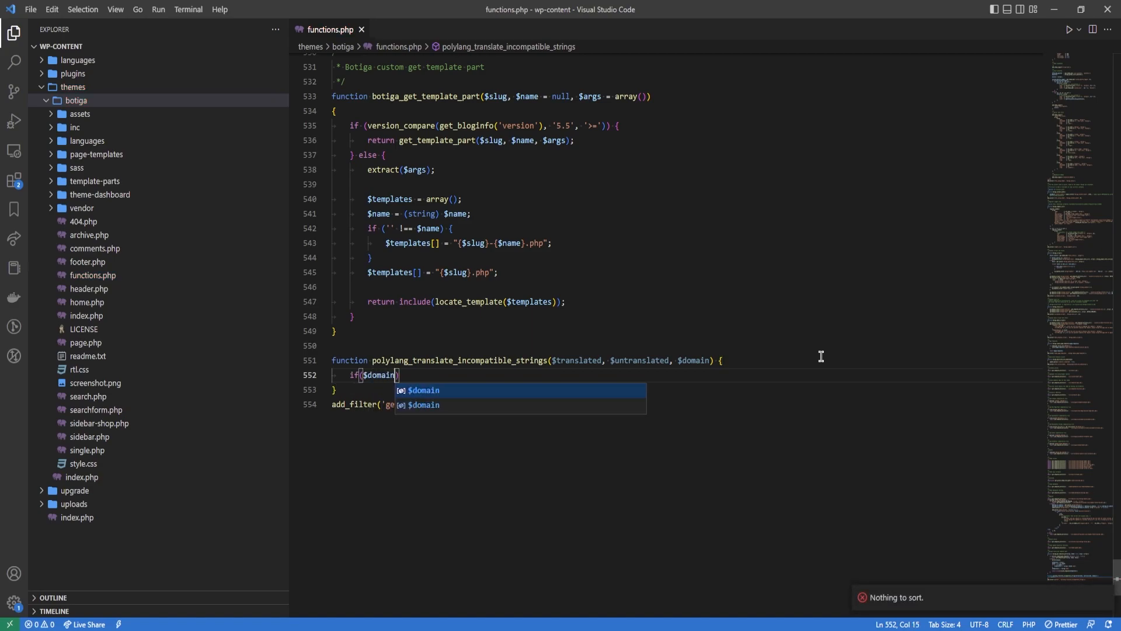
pyautogui.write("=== '")
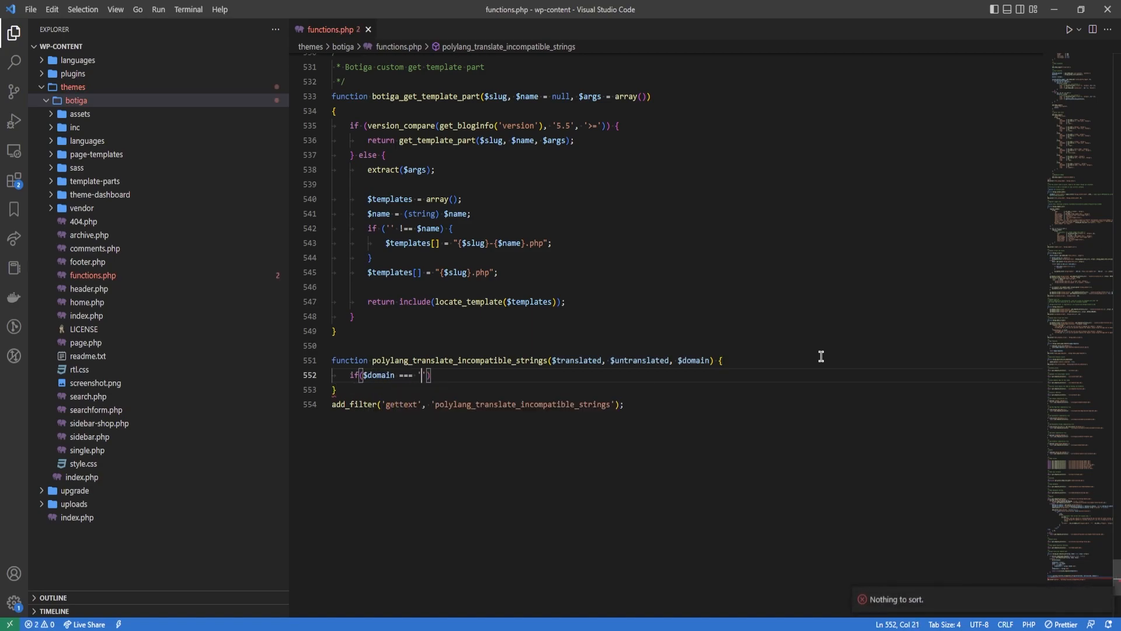
pyautogui.write('yith-woocommerce')
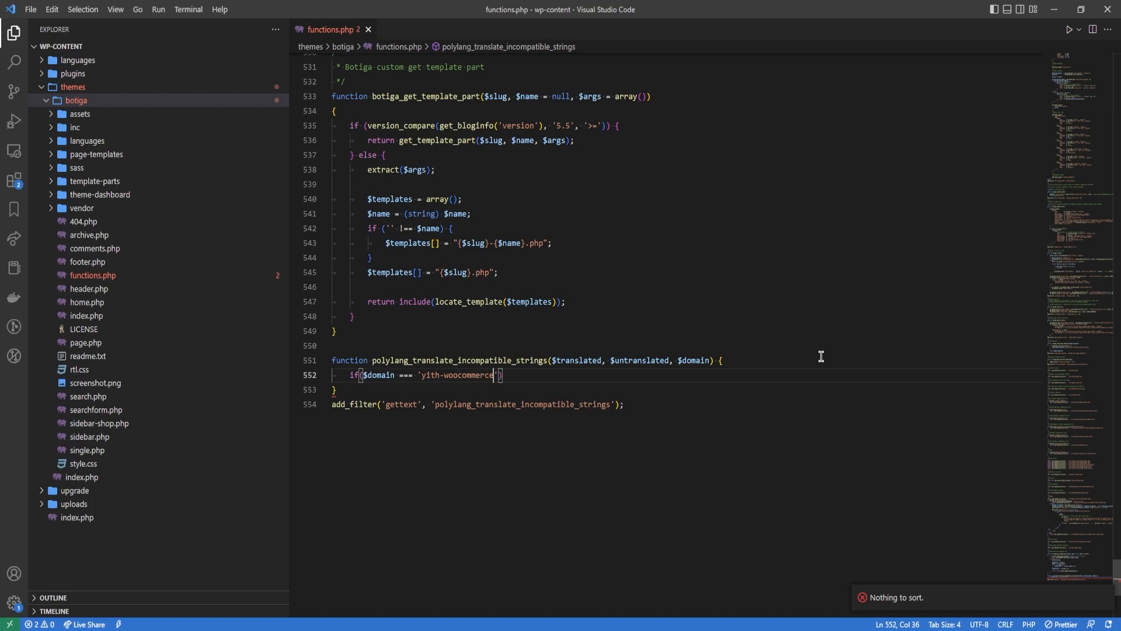
pyautogui.write("-gift-cars'")
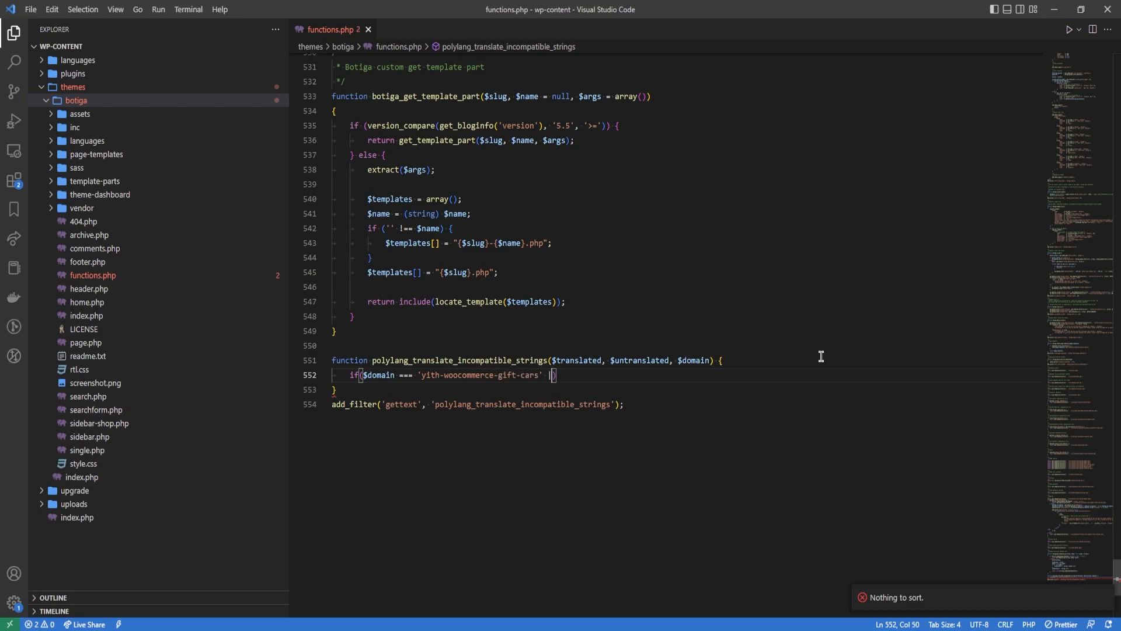
pyautogui.write('||')
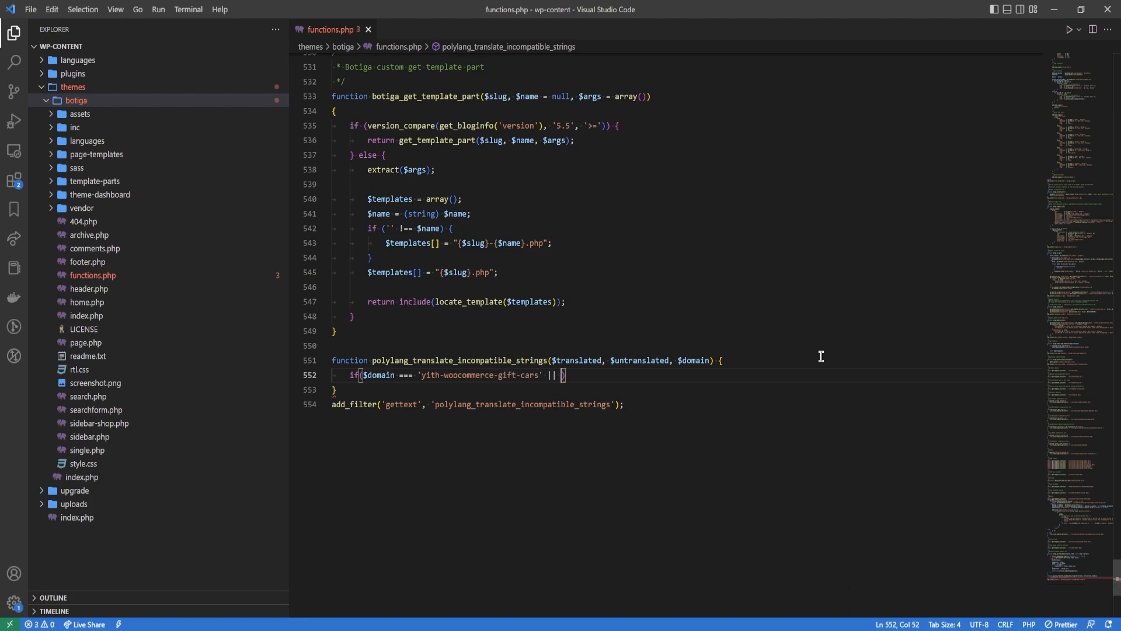
pyautogui.write('$domain')
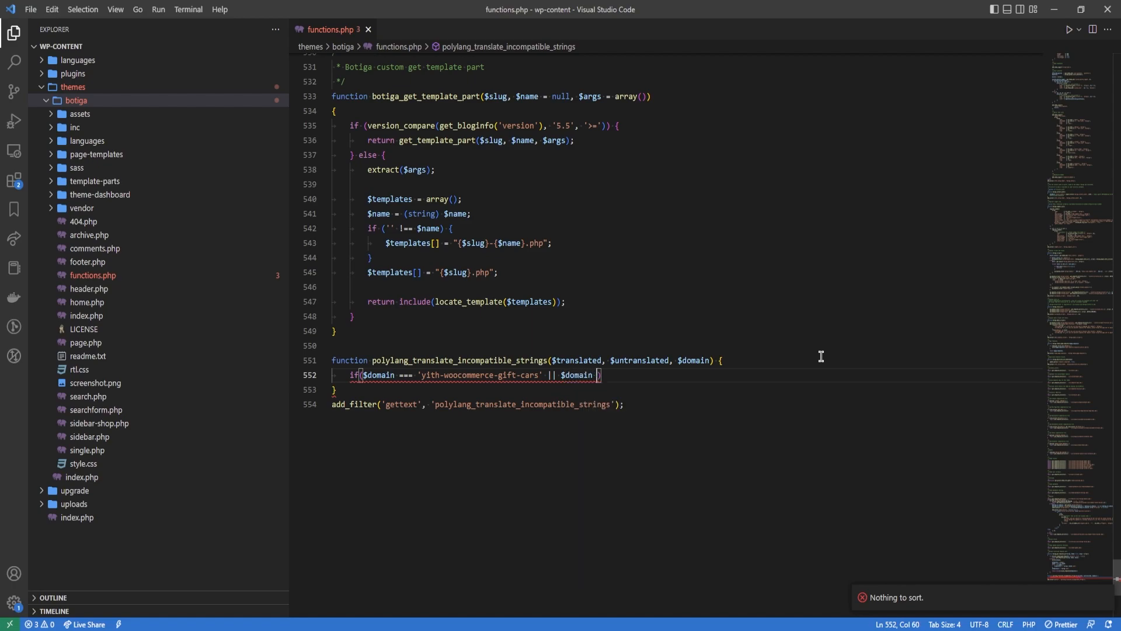
pyautogui.write("=== 'woocommerce")
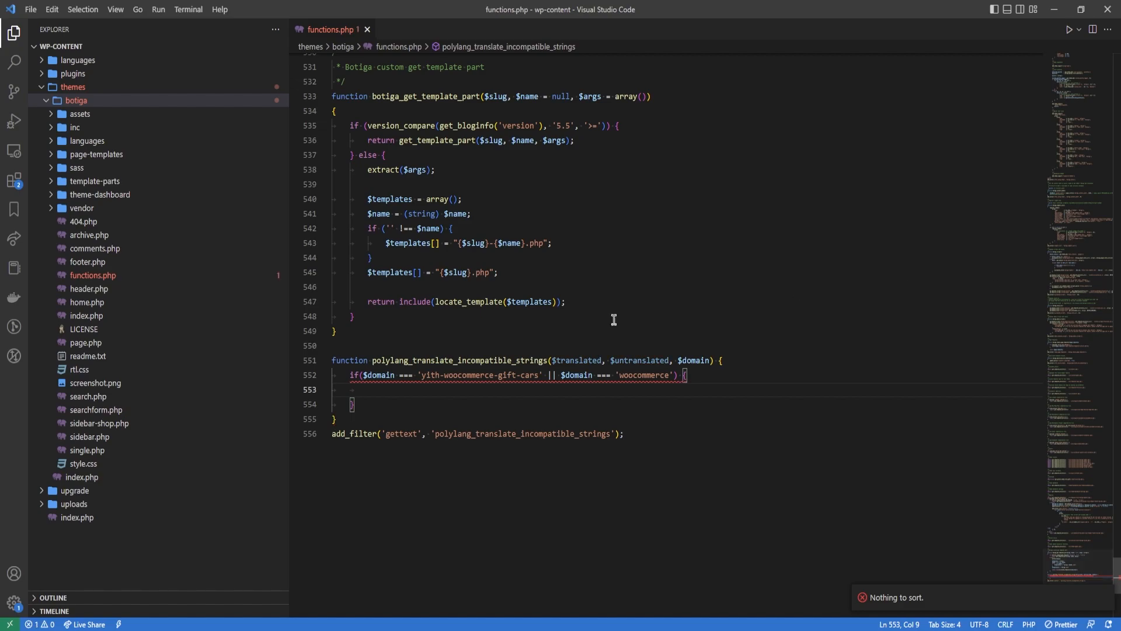
pyautogui.write('return pll__($translated);')
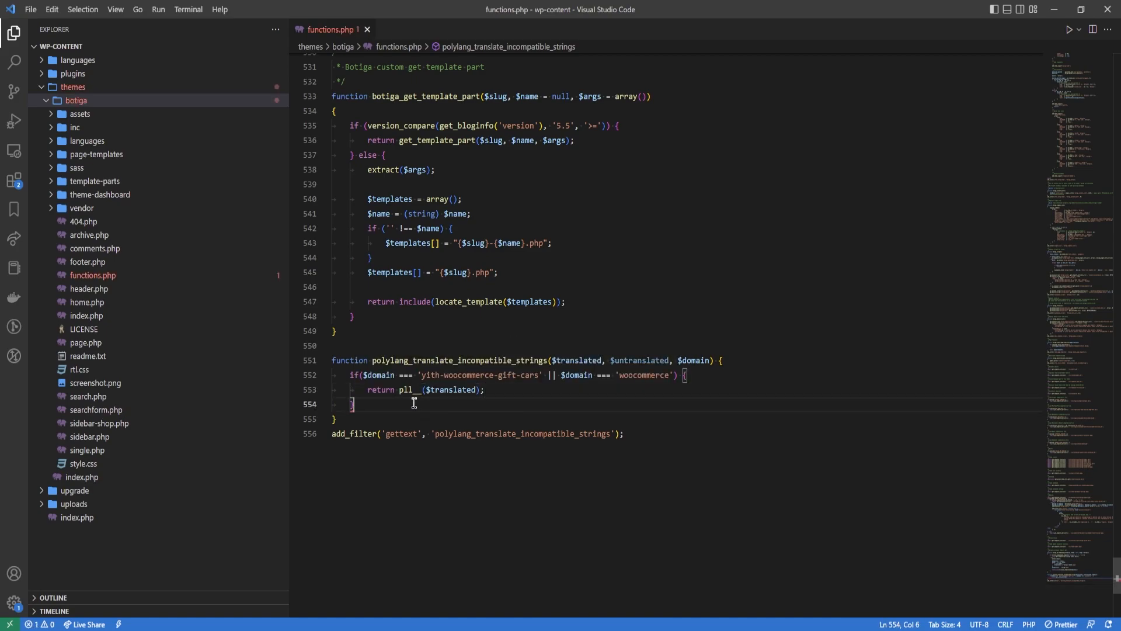
pyautogui.write('reut')
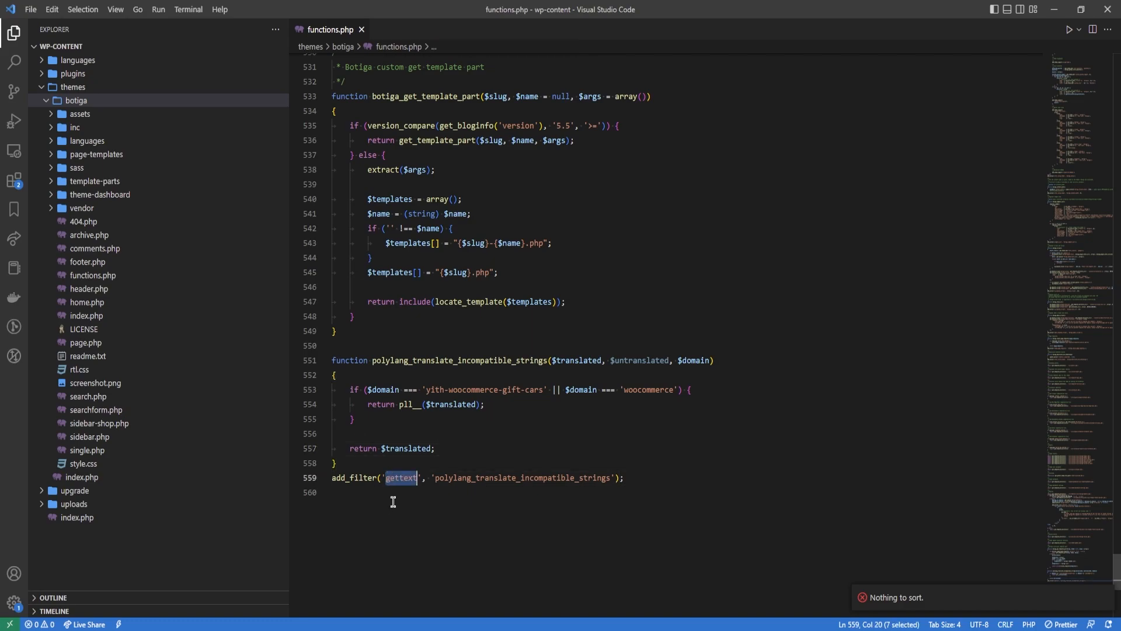
pyautogui.moveTo(416, 418)
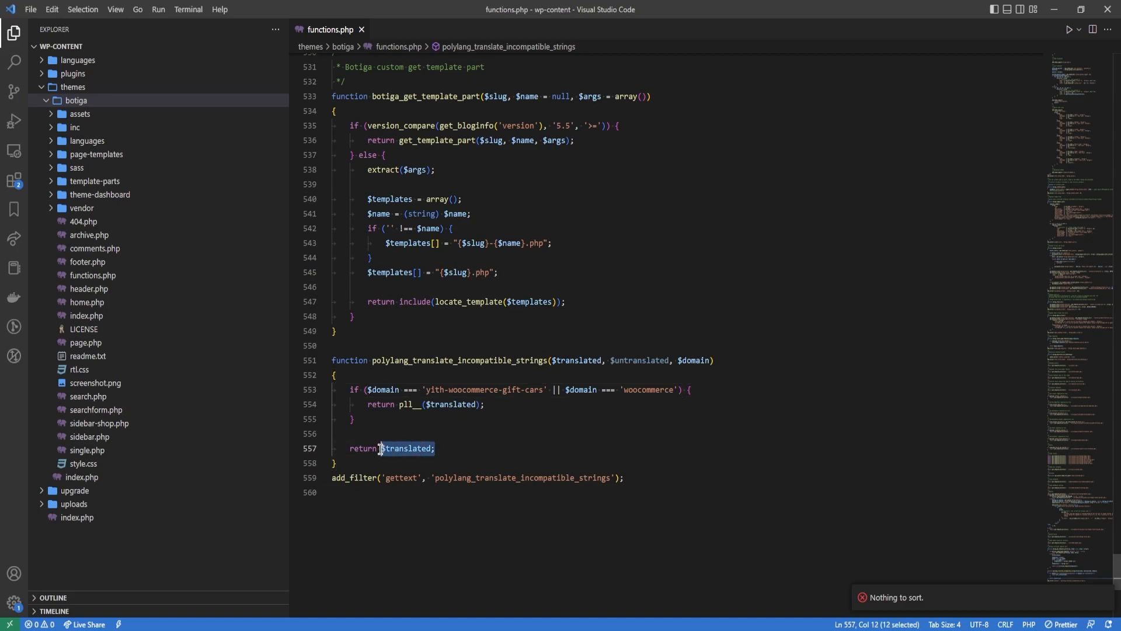
# Select $translated in the final return line, then add empty lines below add_filter
pyautogui.doubleClick(579, 360)
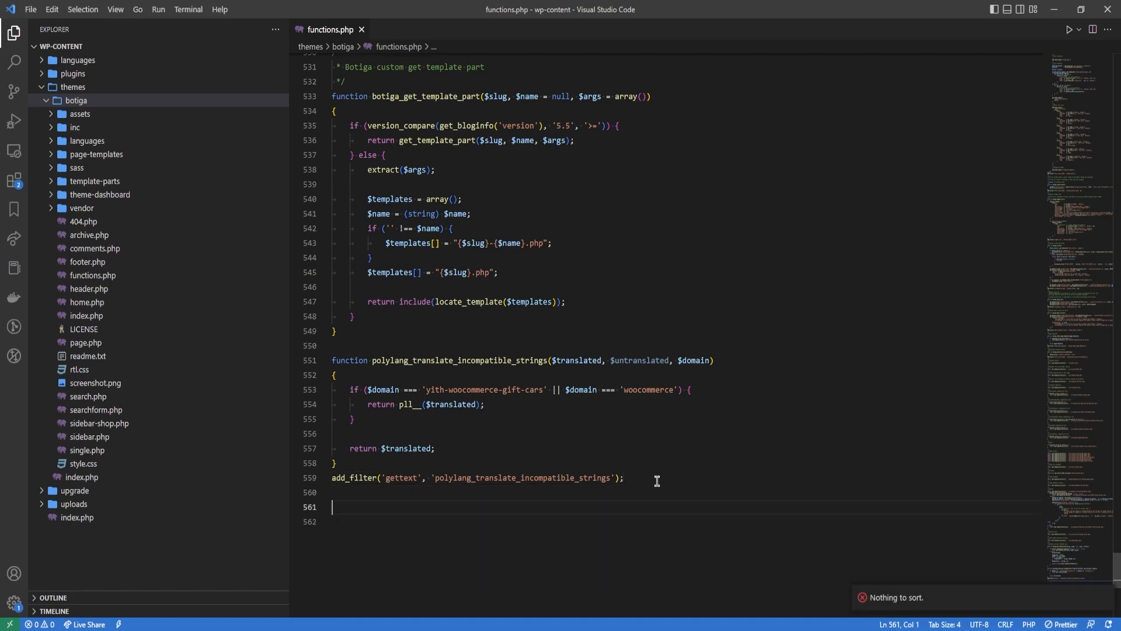
# Add an init action registering 'Set an amount', the recipient message and 'Add to cart' with pll_register_string
pyautogui.write("add_action('init', function() {")
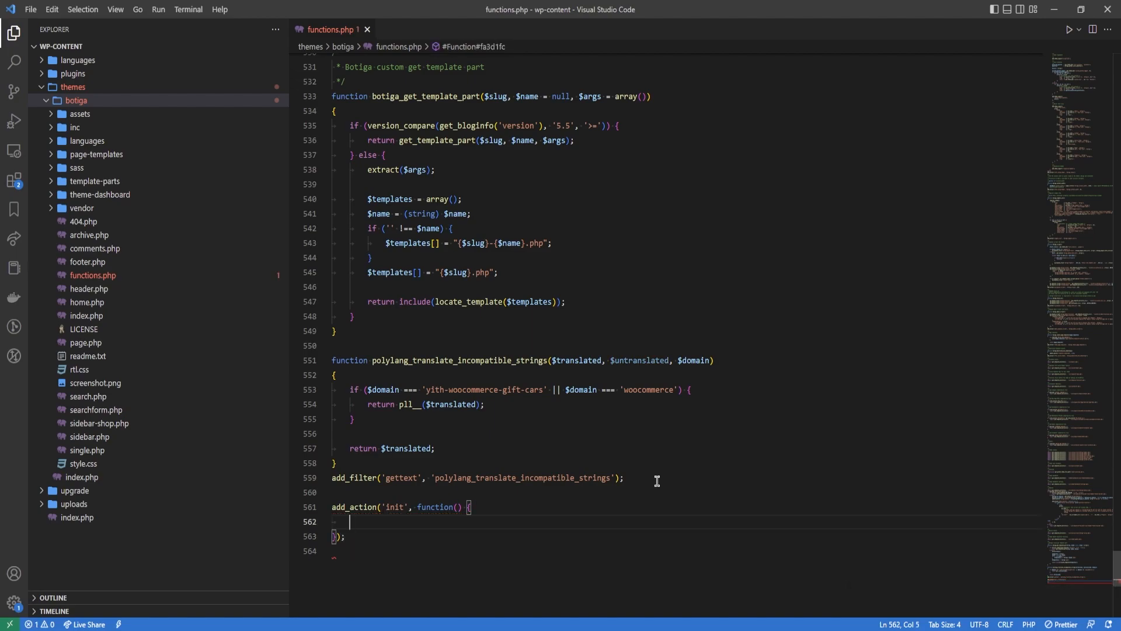
pyautogui.write("pll_register_string('")
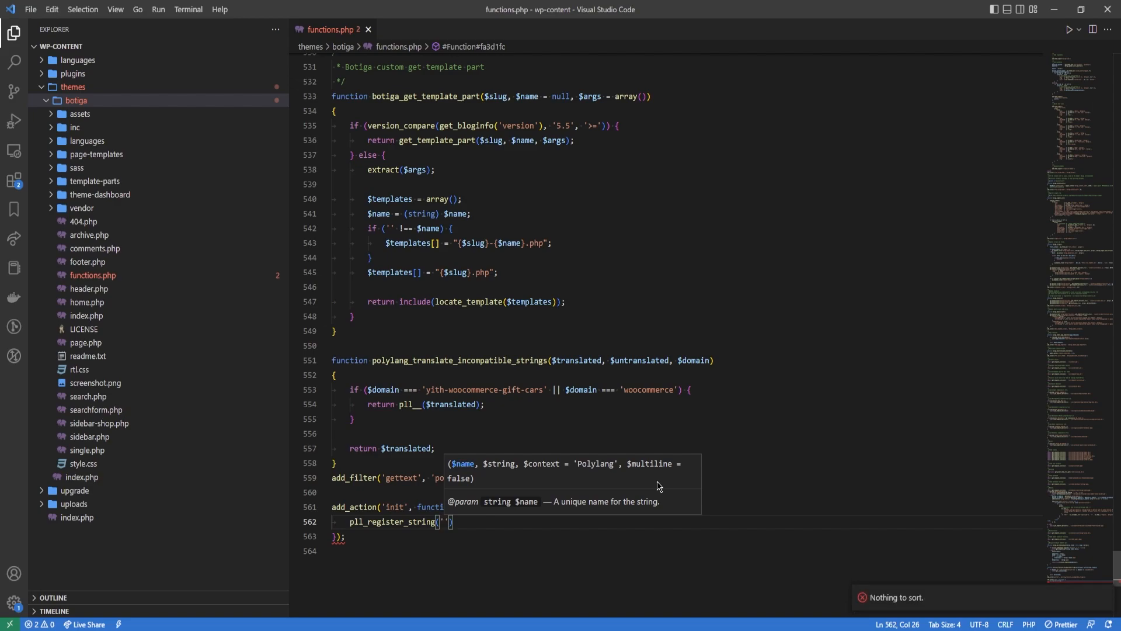
pyautogui.write('yith-')
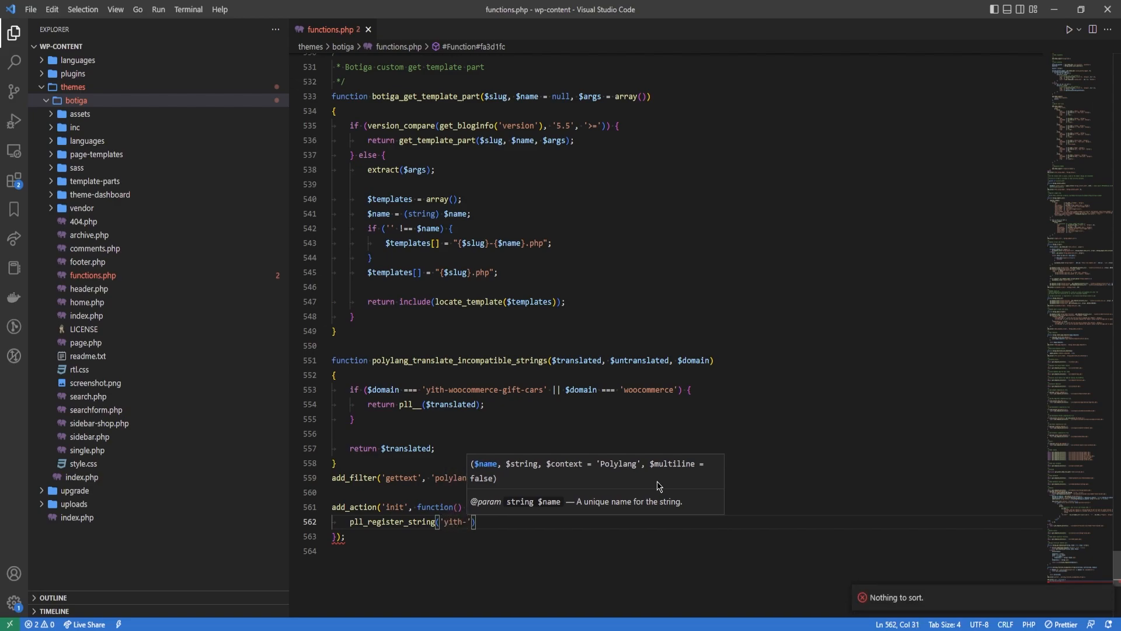
pyautogui.write('woocommerce-gift-car')
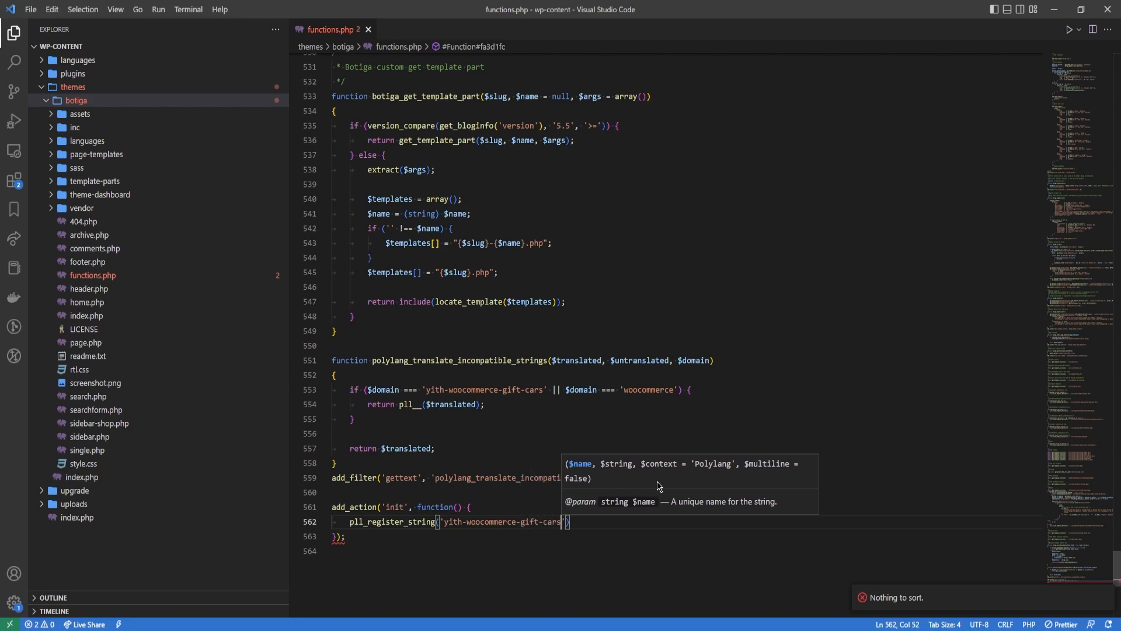
pyautogui.write('s')
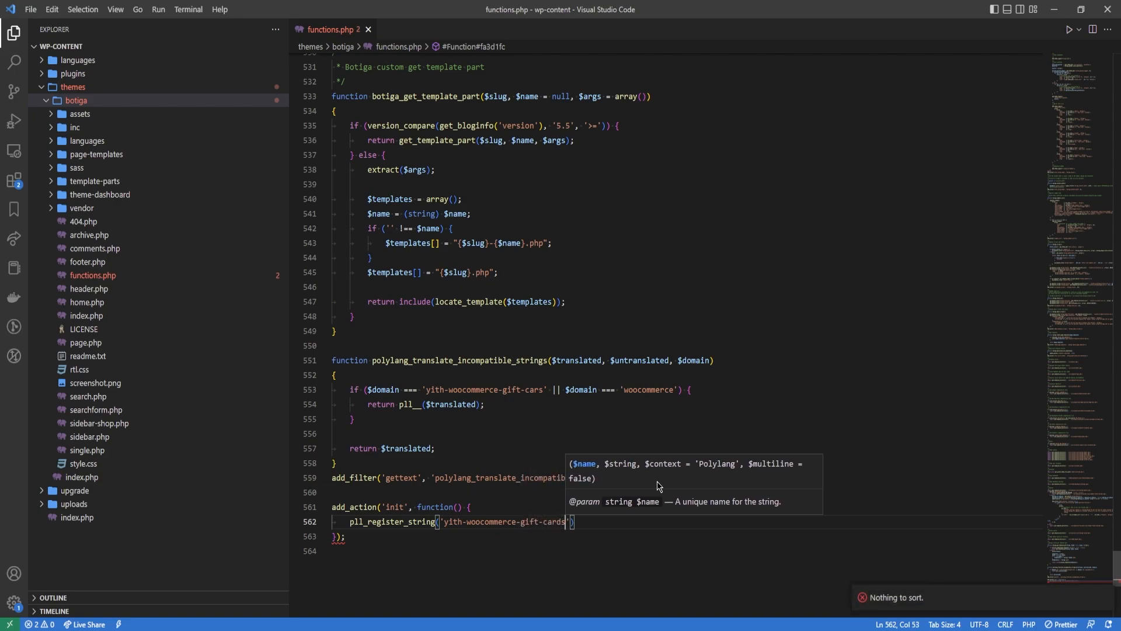
pyautogui.write(", 'Set an amount")
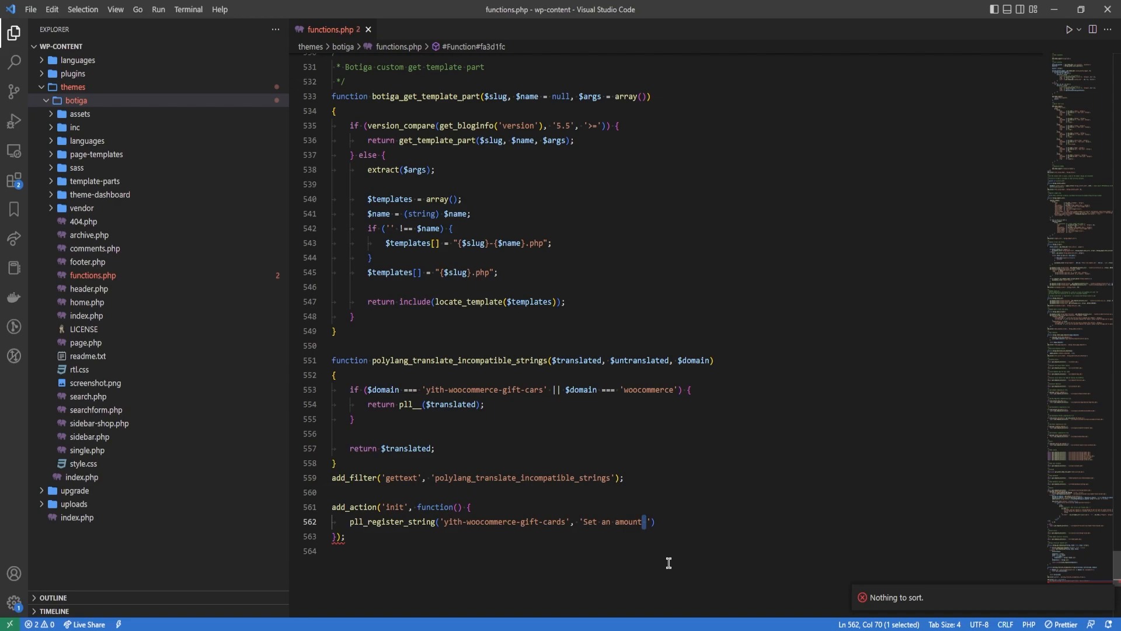
pyautogui.moveTo(608, 497)
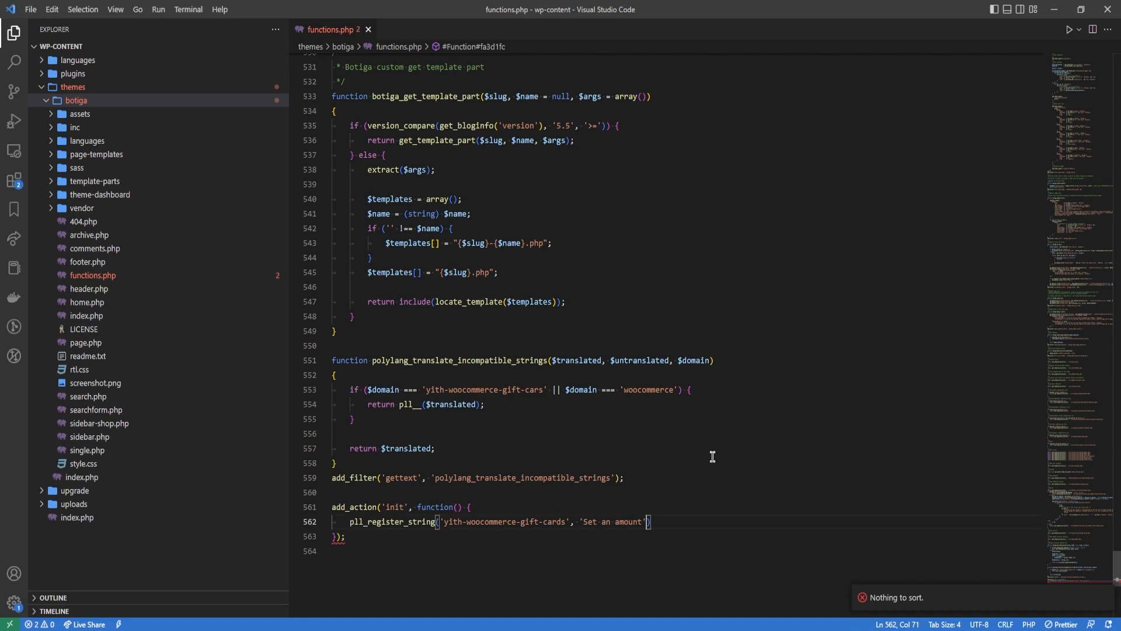
pyautogui.write(", '")
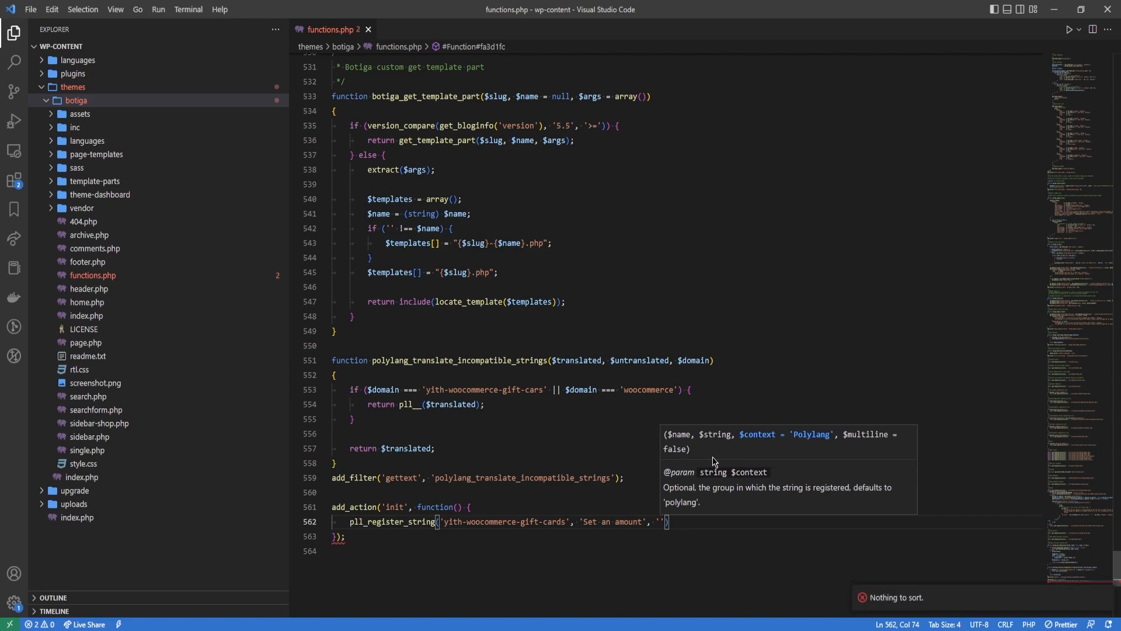
pyautogui.write('Yith Woocommerce Gift Cards')
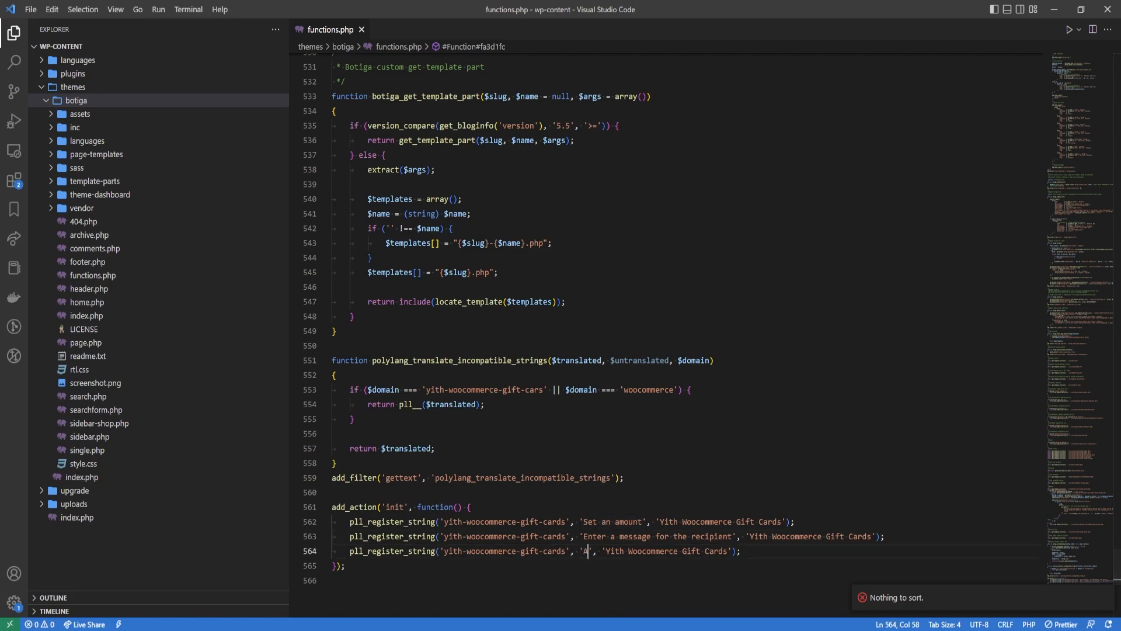
pyautogui.write('dd to cart')
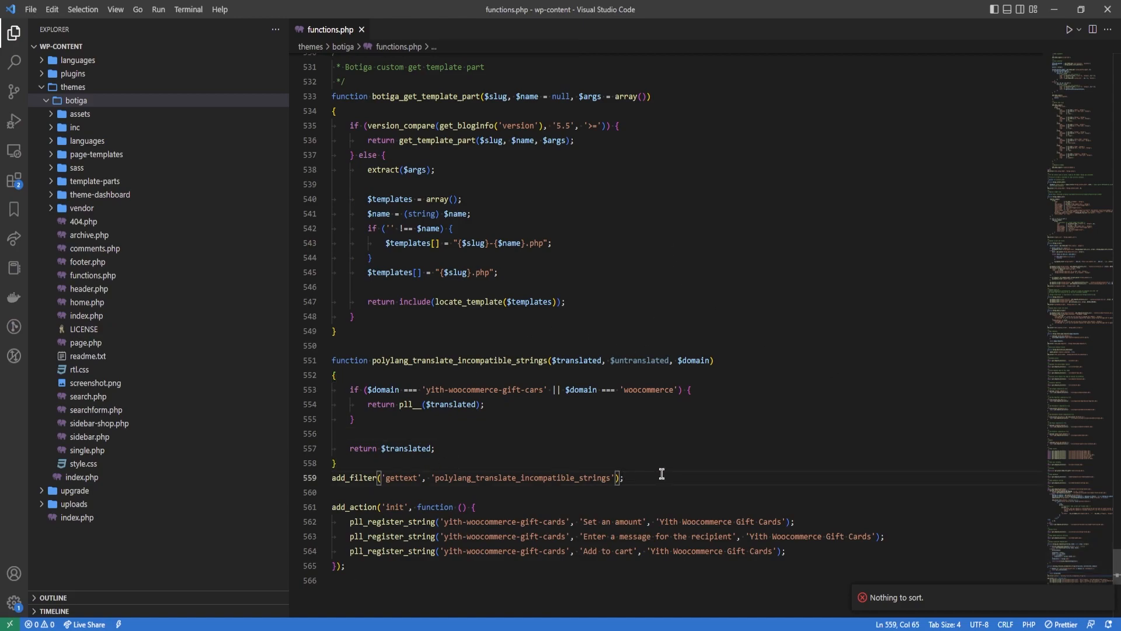
# Give add_filter priority 9999 with 3 arguments, and add_action priority 999
pyautogui.write(',')
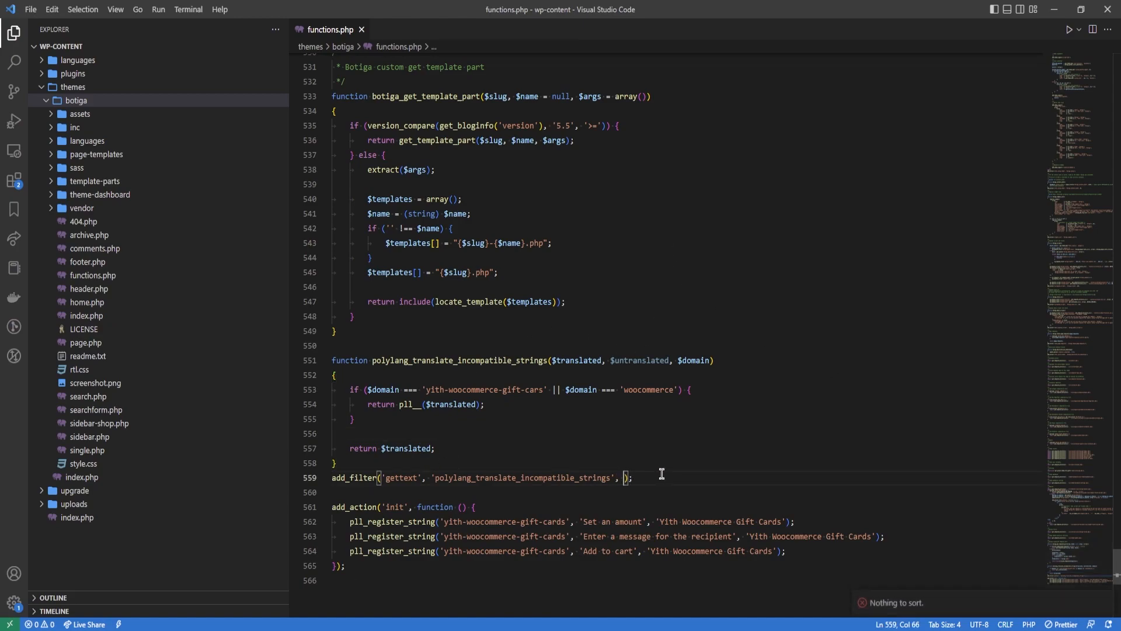
pyautogui.write('9999')
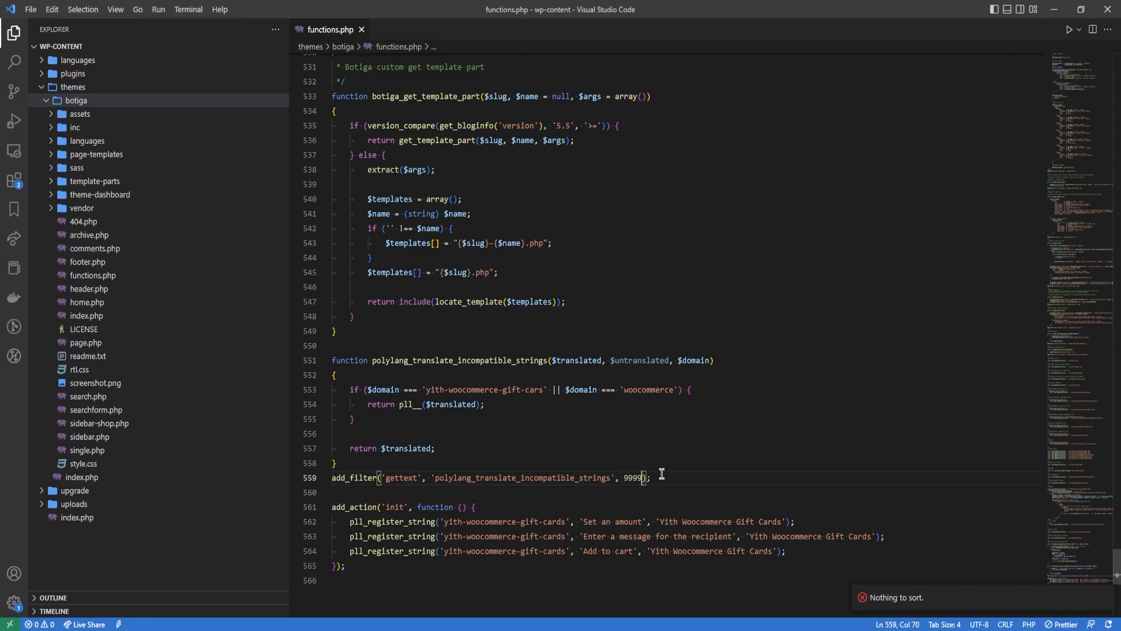
pyautogui.write(',')
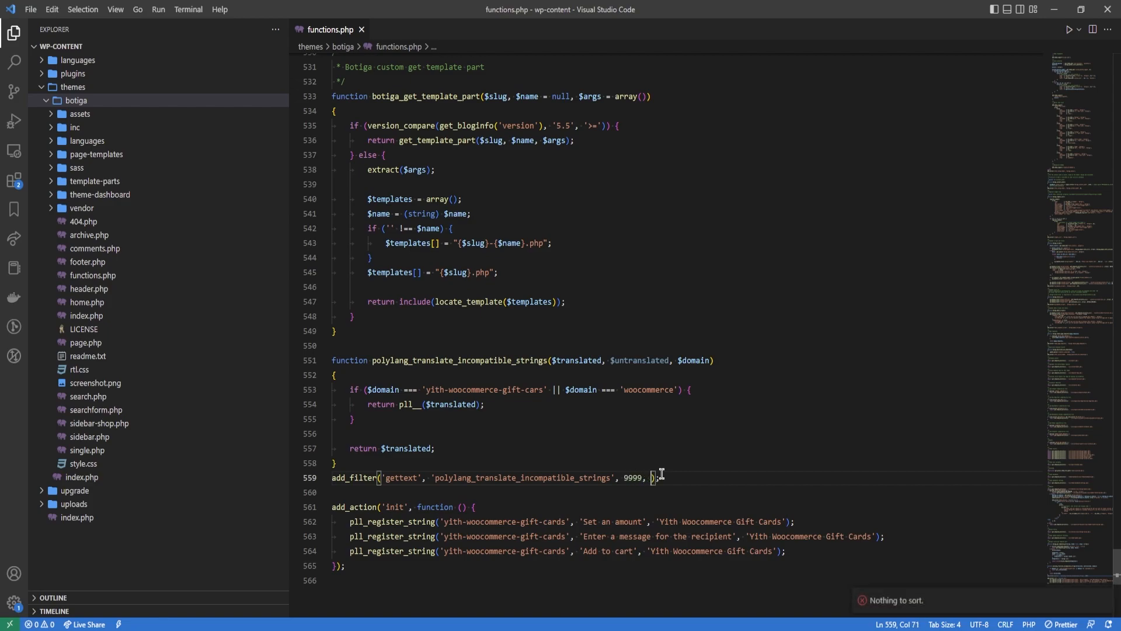
pyautogui.write('3')
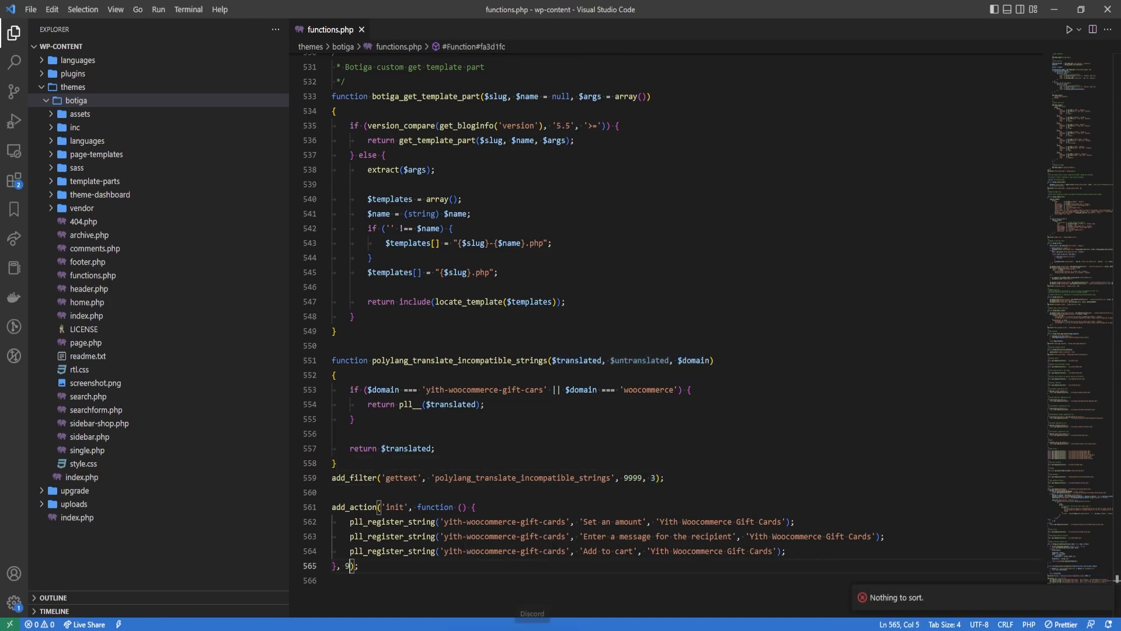
pyautogui.write('999')
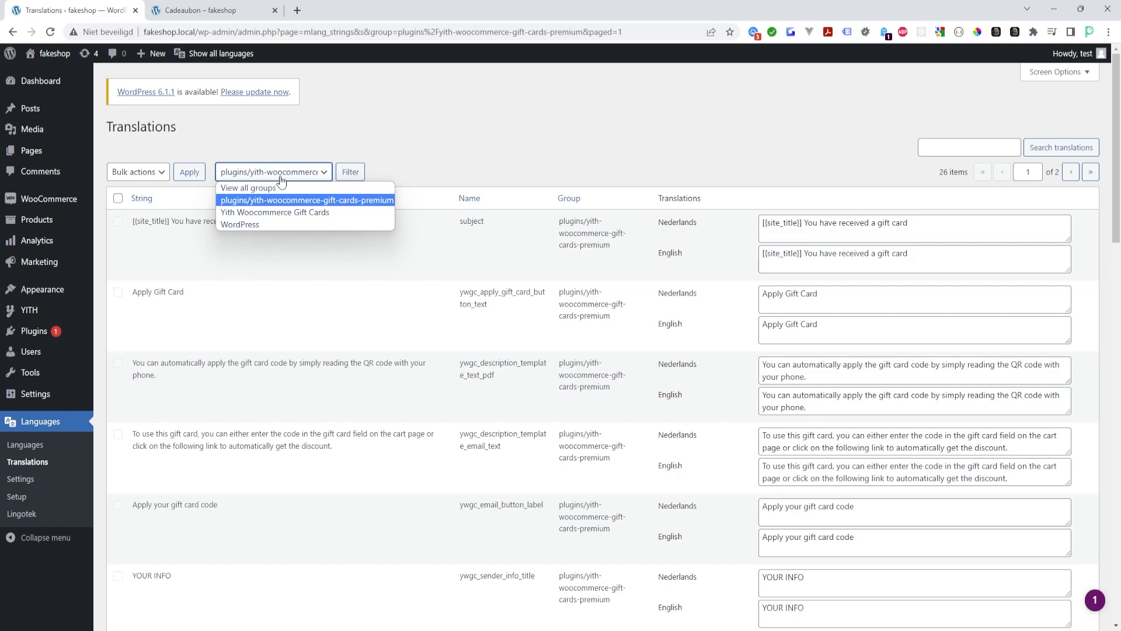
# Filter to Yith Woocommerce Gift Cards and save Dutch translations like 'Kies een bedrag'
pyautogui.click(274, 213)
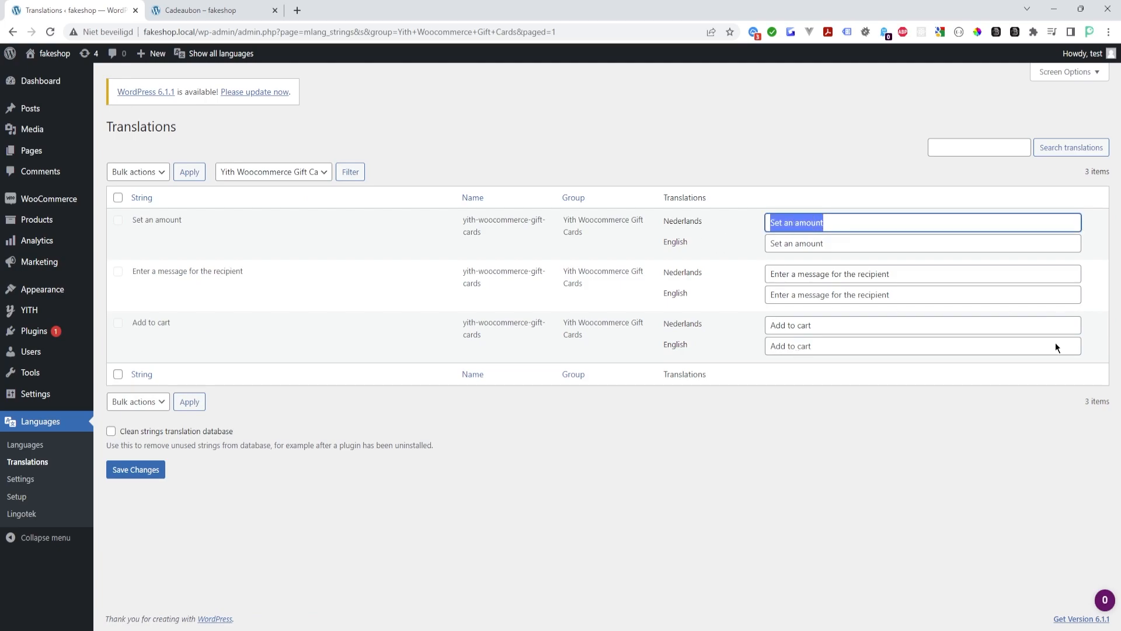
pyautogui.write('Kies a')
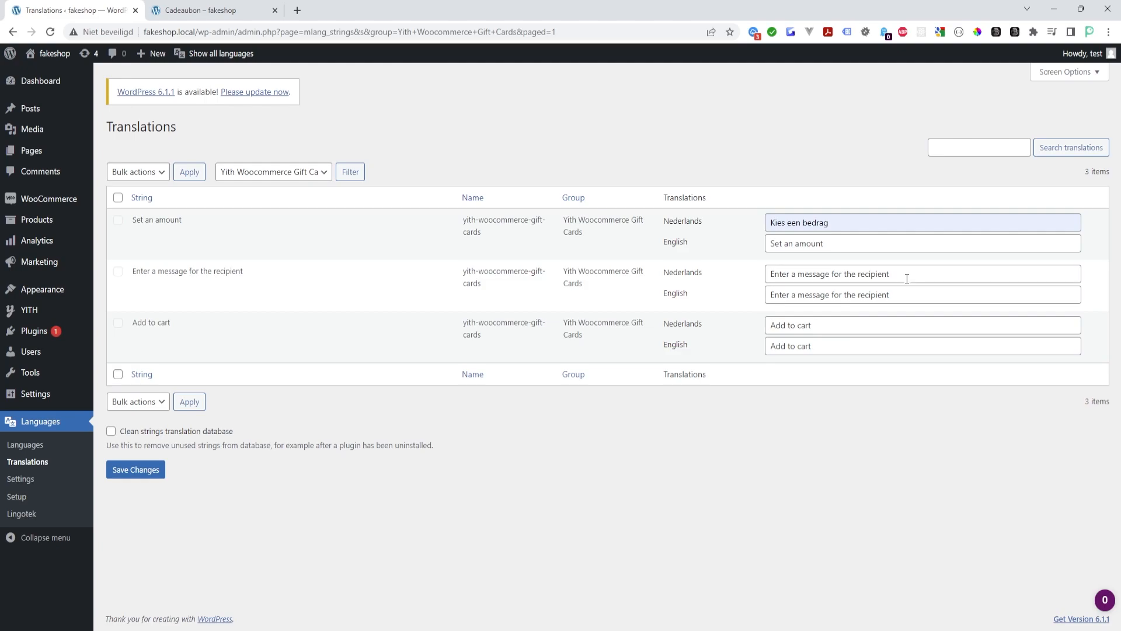
pyautogui.write('Voer een bericht in voor de ontvanger')
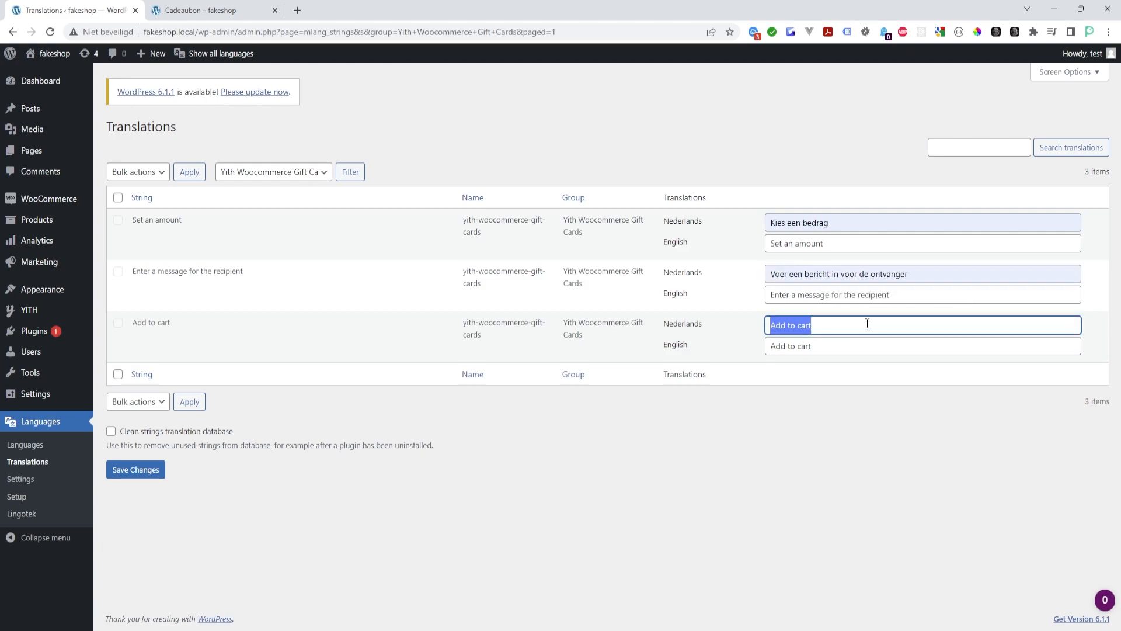
pyautogui.write('Toevoegen aan winkelmand')
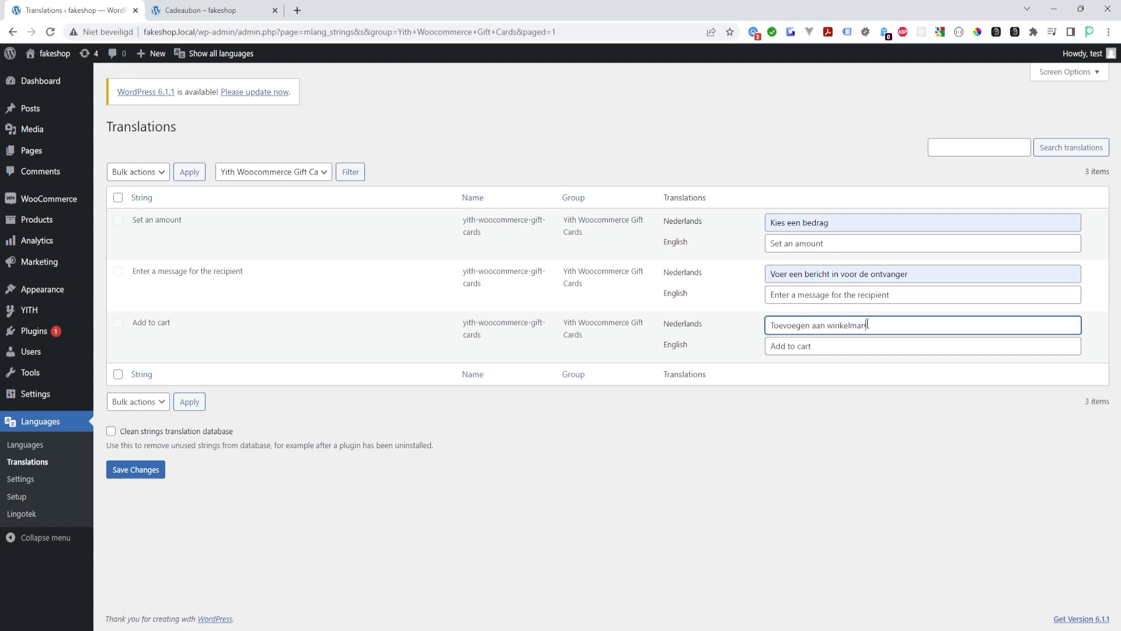
pyautogui.click(135, 469)
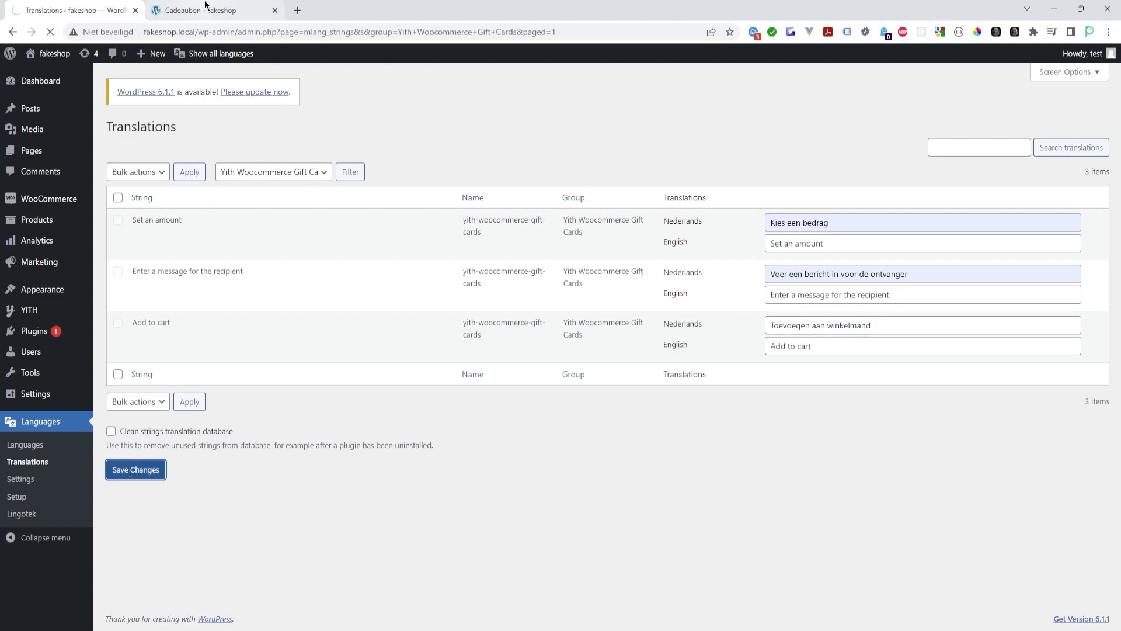
pyautogui.click(211, 10)
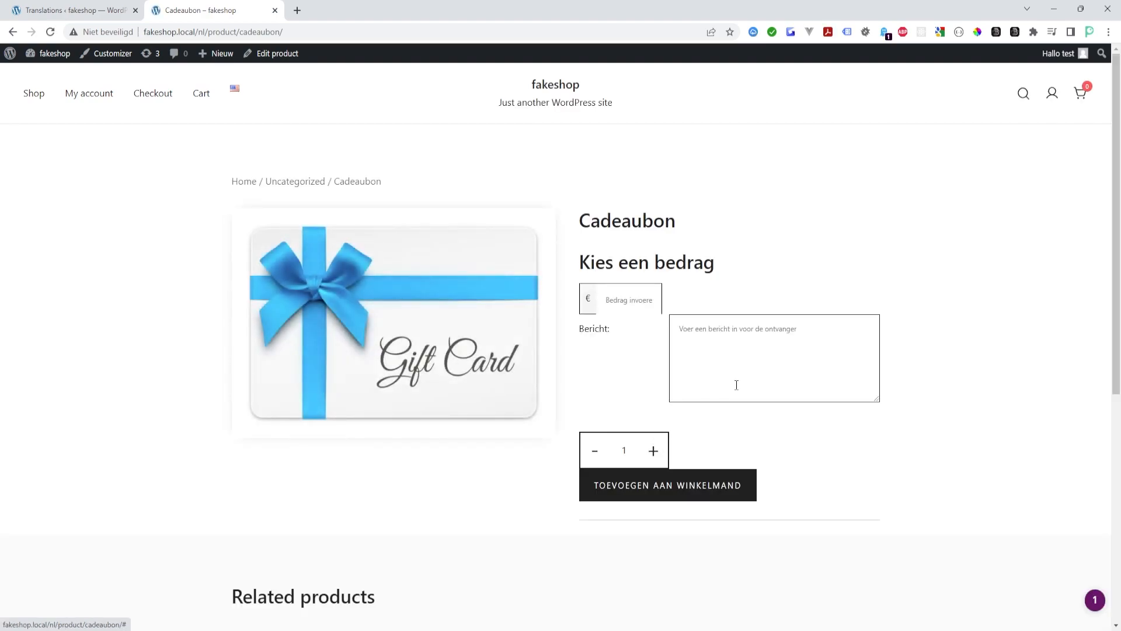
# Highlight the translated 'Kies een bedrag' heading on the Dutch Cadeaubon page
pyautogui.doubleClick(646, 262)
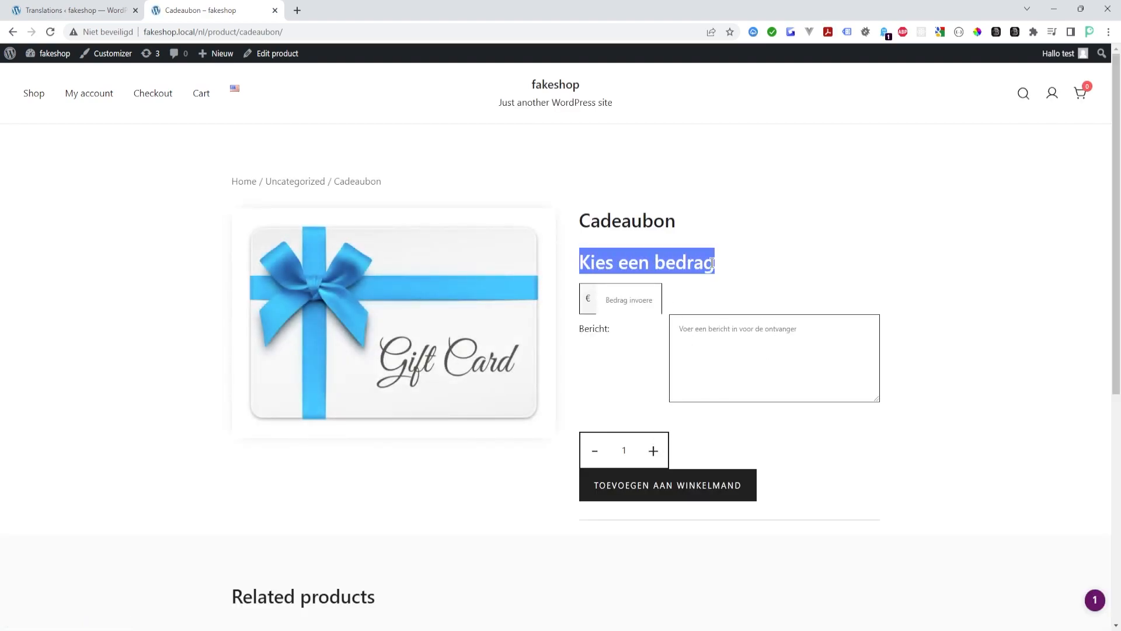